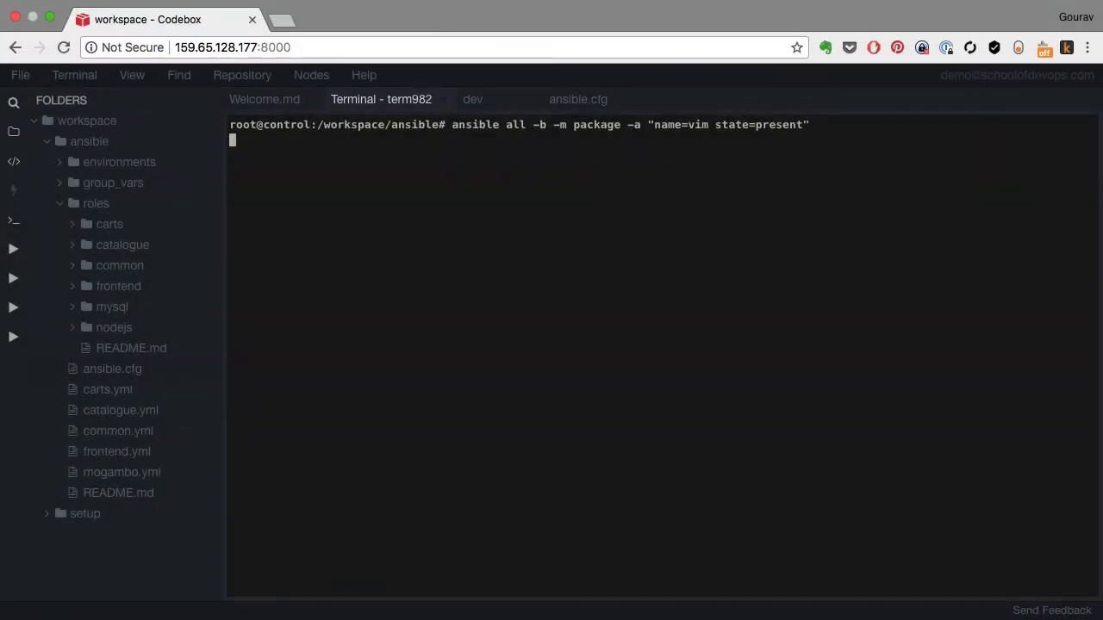
# Advance the slide animation to show nodejs, common and other roles under each tier.
pyautogui.click(647, 241)
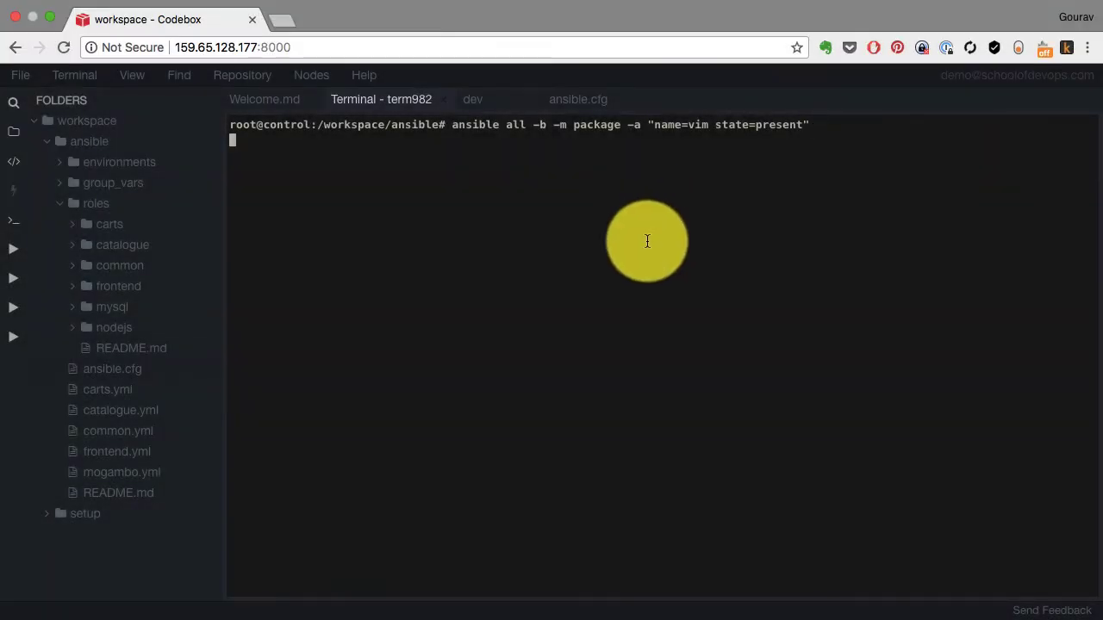
pyautogui.moveTo(373, 393)
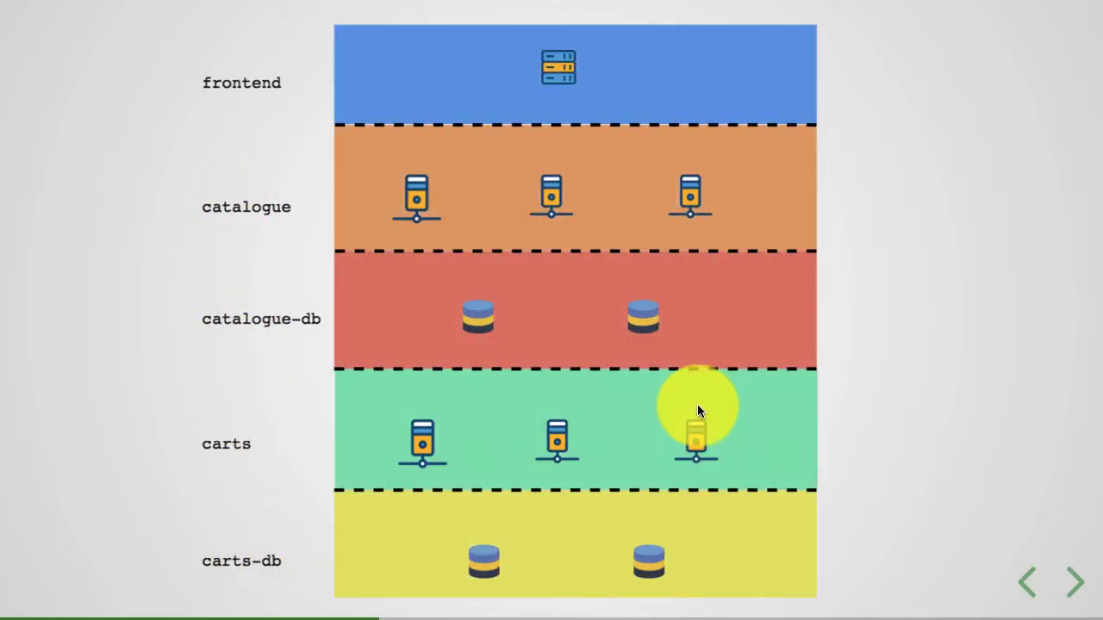
pyautogui.moveTo(696, 199)
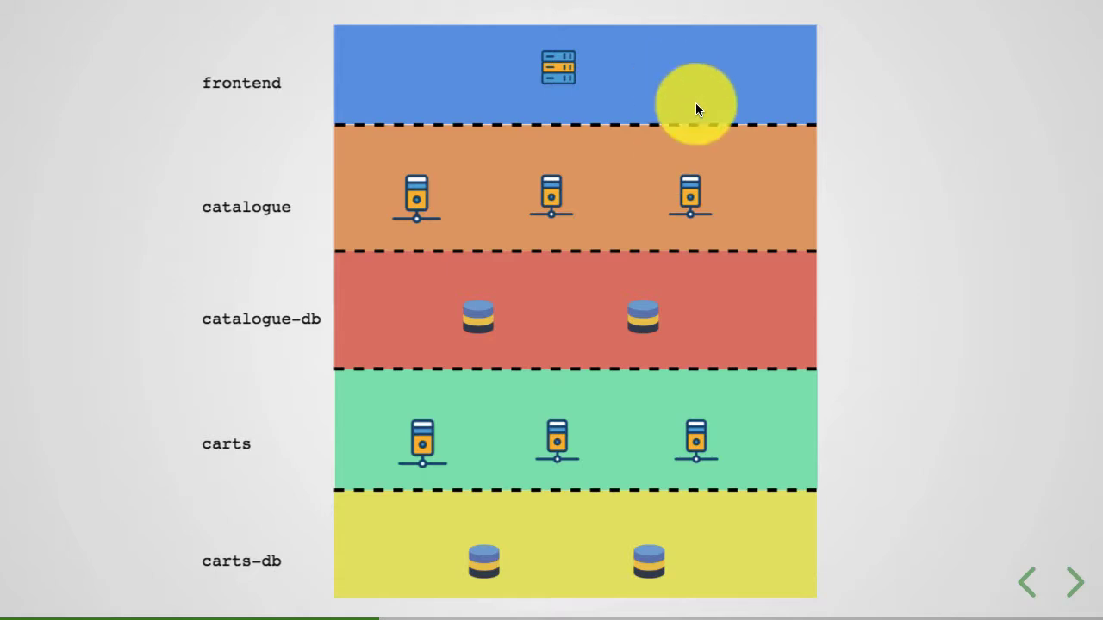
pyautogui.click(1075, 584)
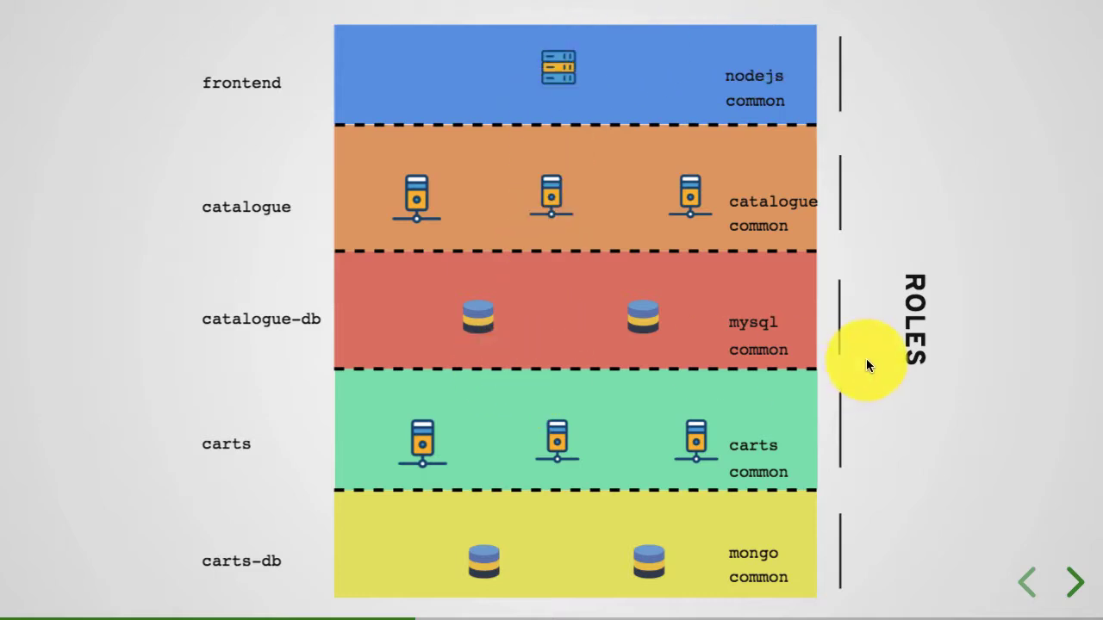
pyautogui.moveTo(868, 361)
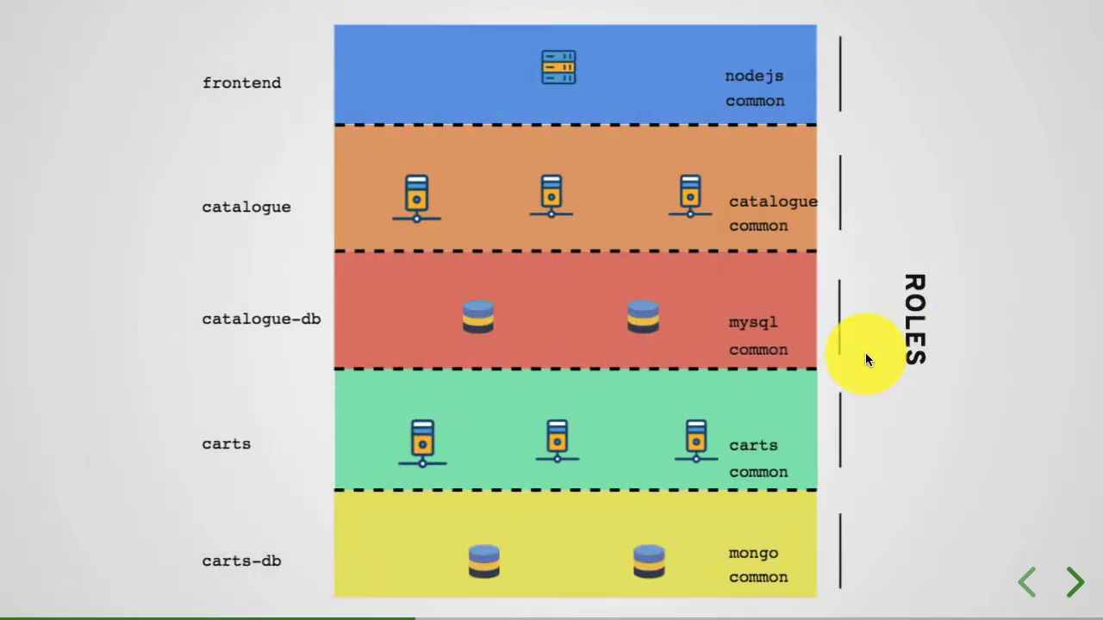
pyautogui.click(1072, 580)
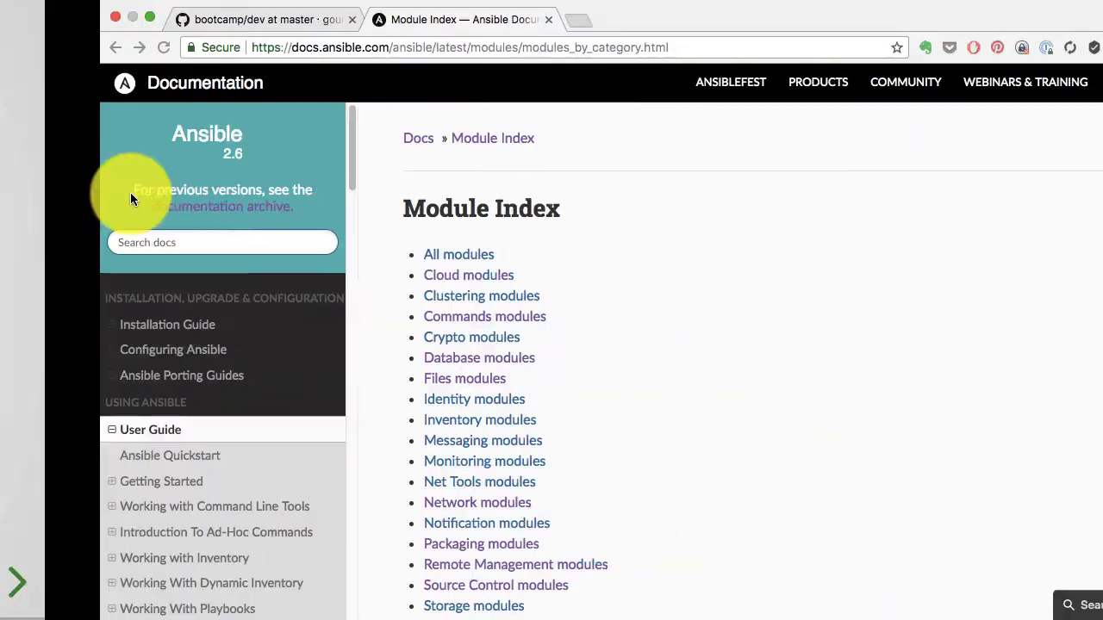
# In the bootcamp repo on GitHub, browse from ansible to roles/common/tasks.
pyautogui.click(259, 20)
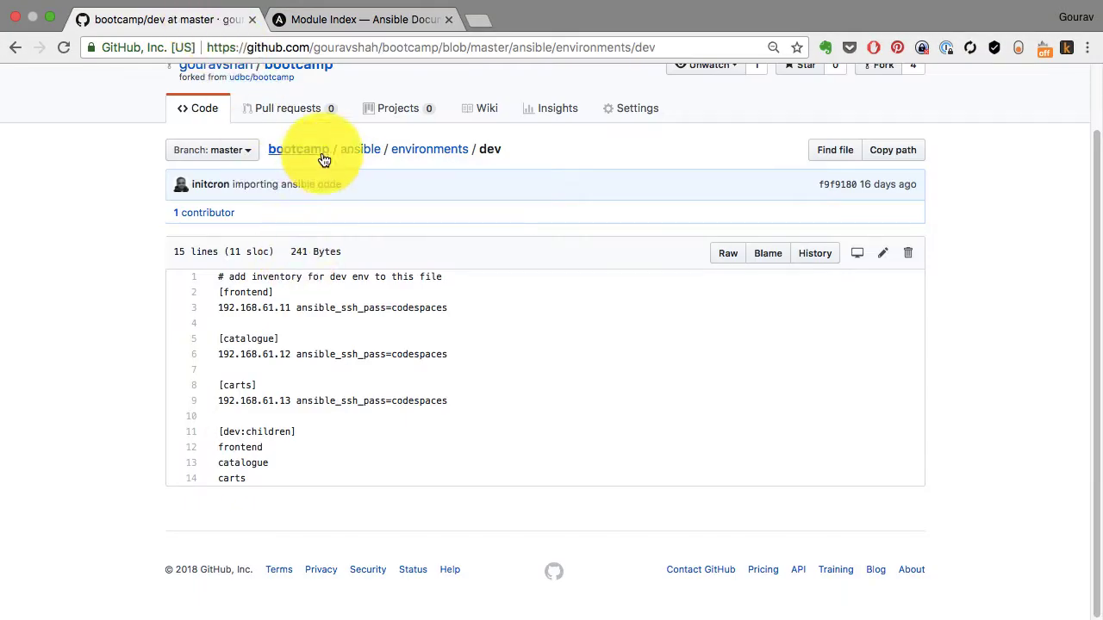
pyautogui.click(360, 149)
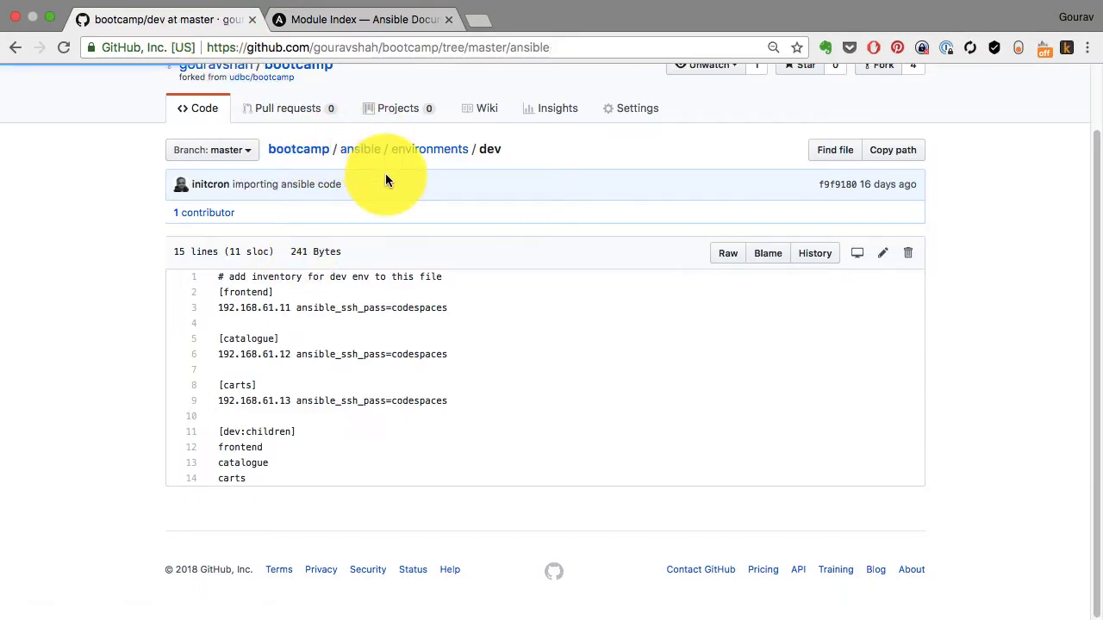
pyautogui.click(361, 148)
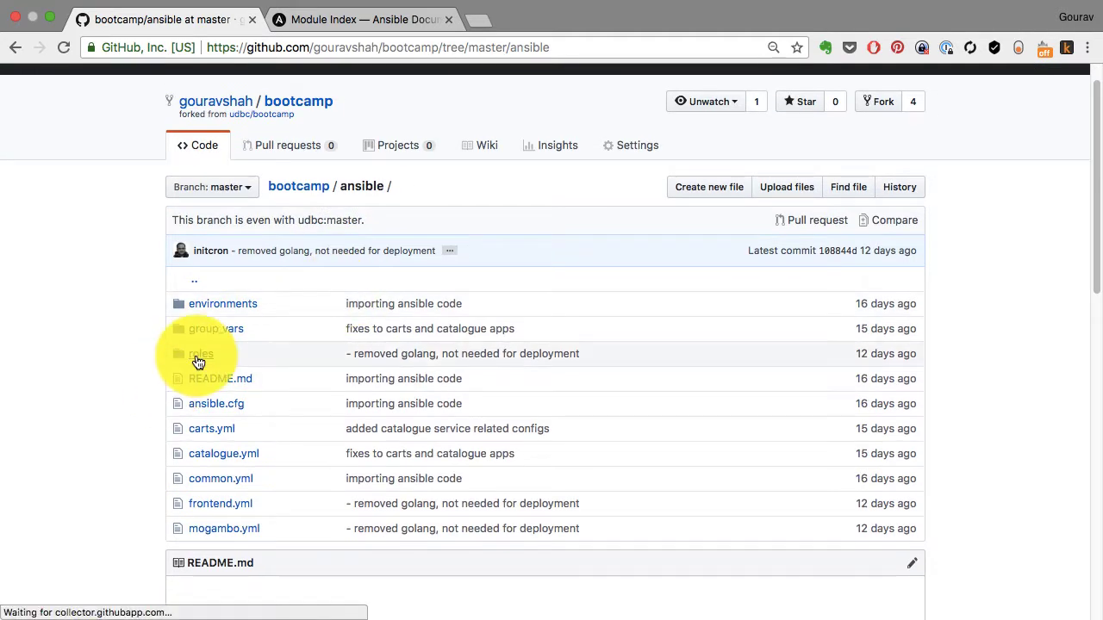
pyautogui.click(200, 354)
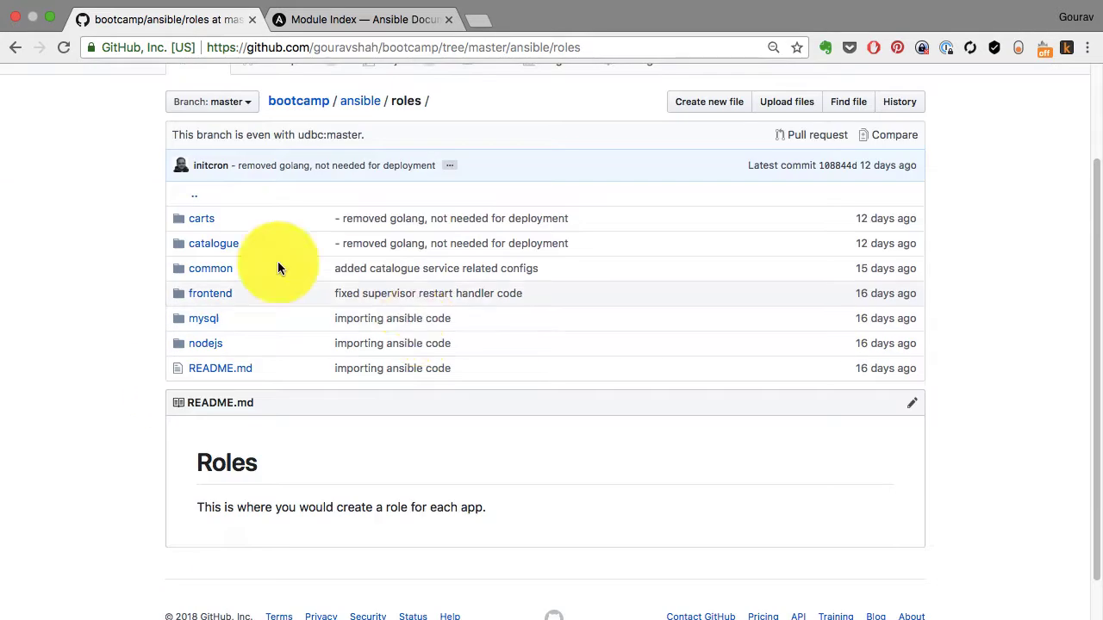
pyautogui.moveTo(219, 284)
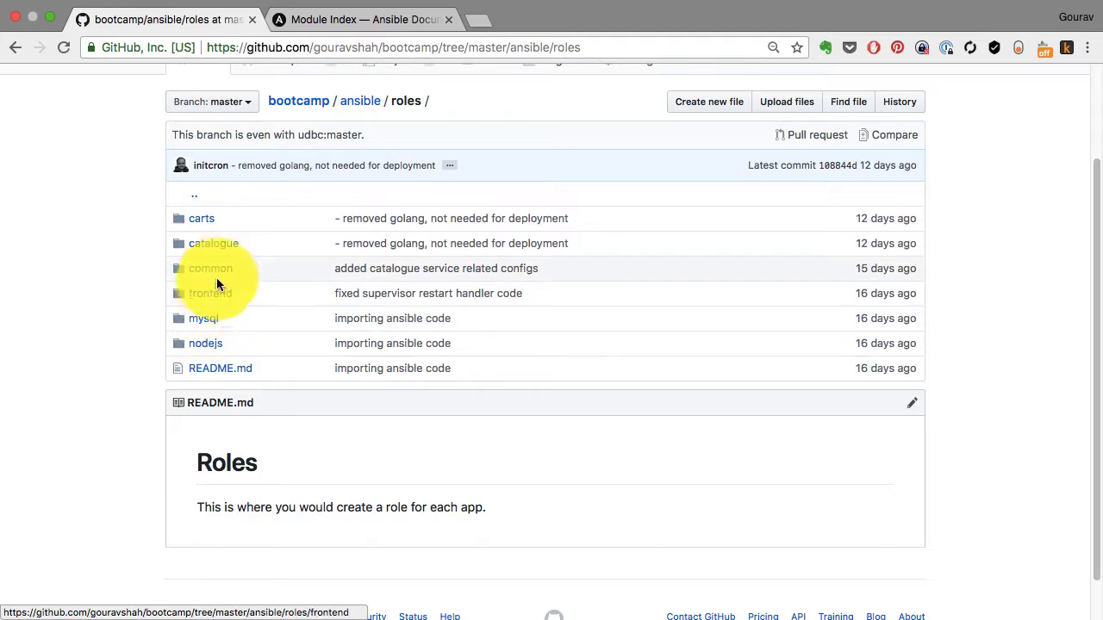
pyautogui.click(210, 268)
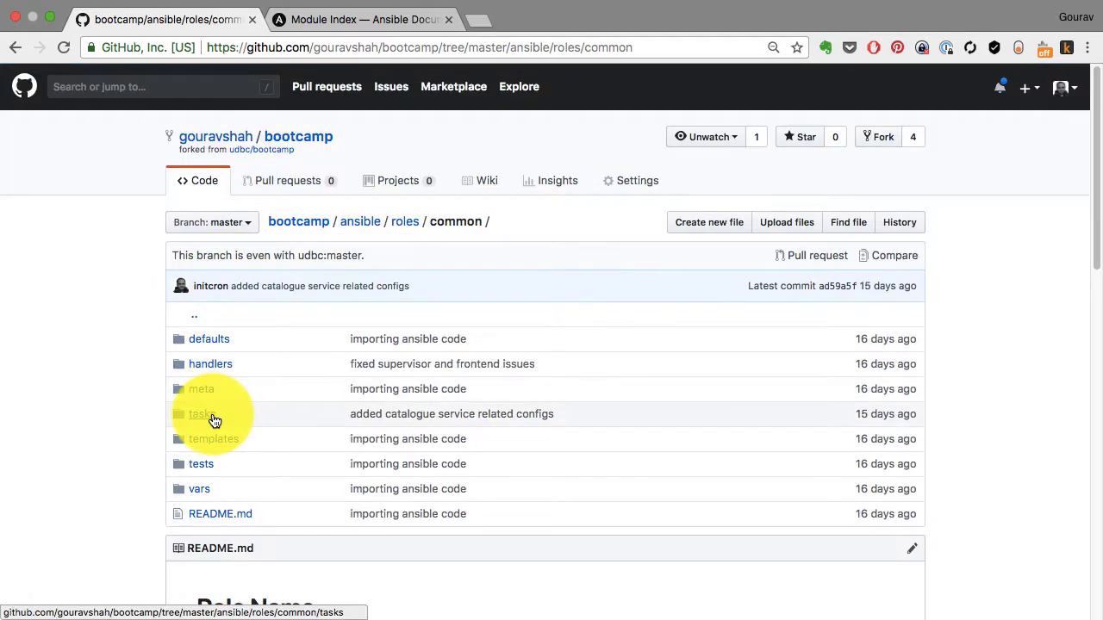
pyautogui.click(199, 414)
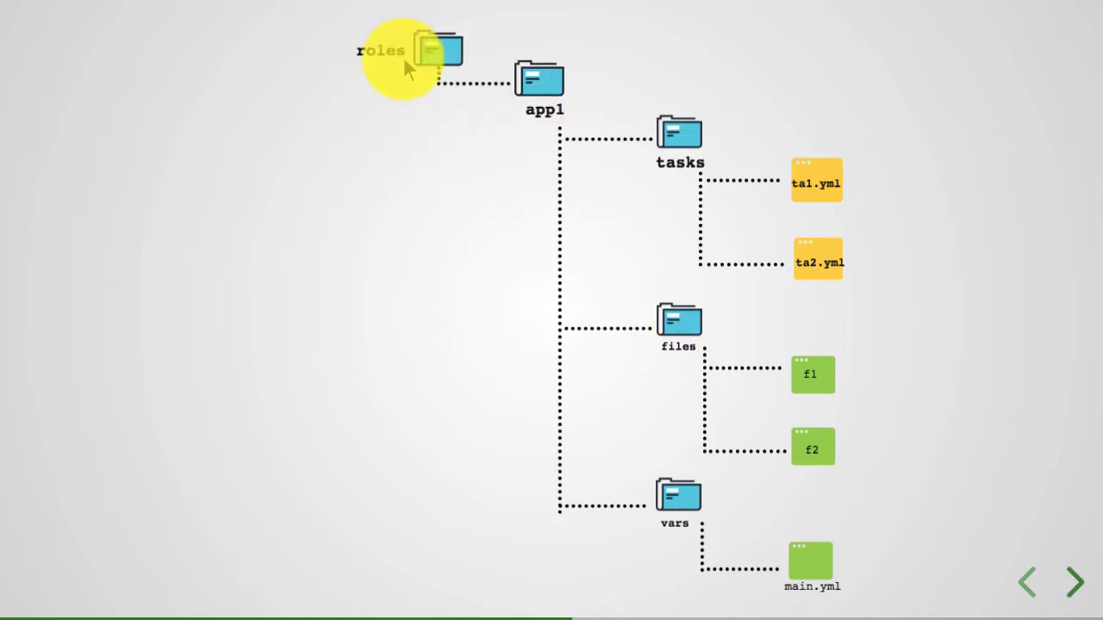
pyautogui.moveTo(543, 123)
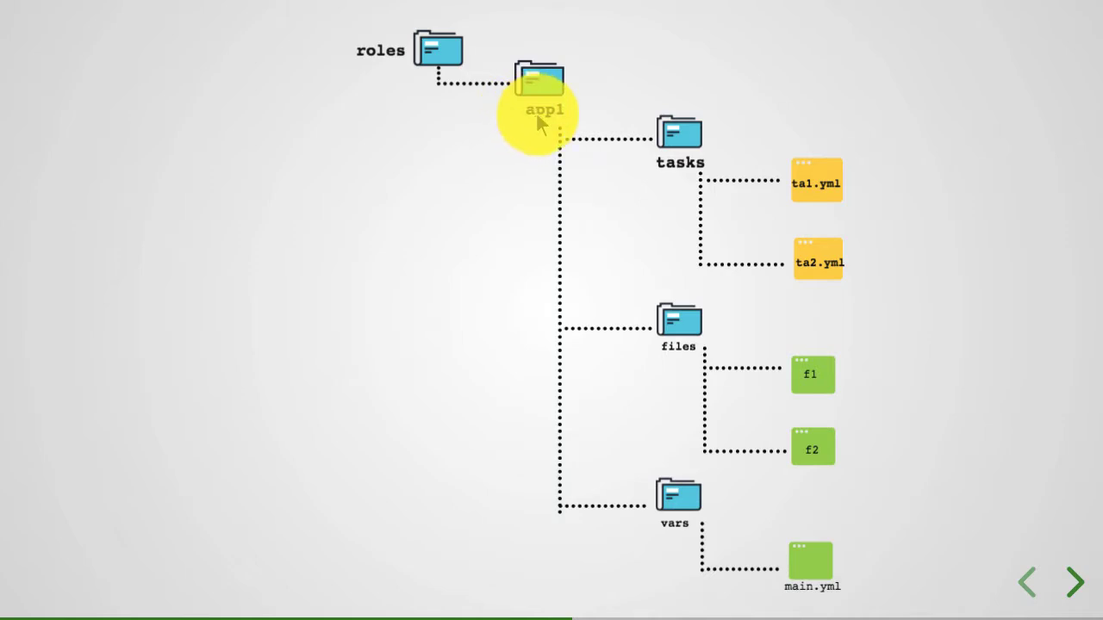
pyautogui.moveTo(678, 138)
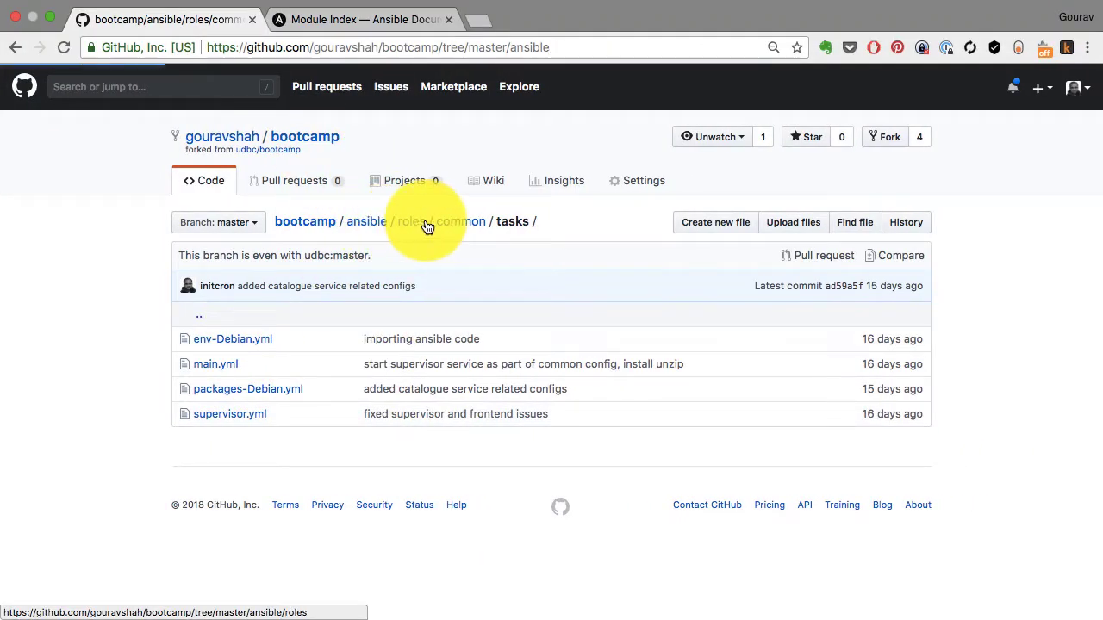
# View the mysql role's install_Debian.yml task file.
pyautogui.click(425, 222)
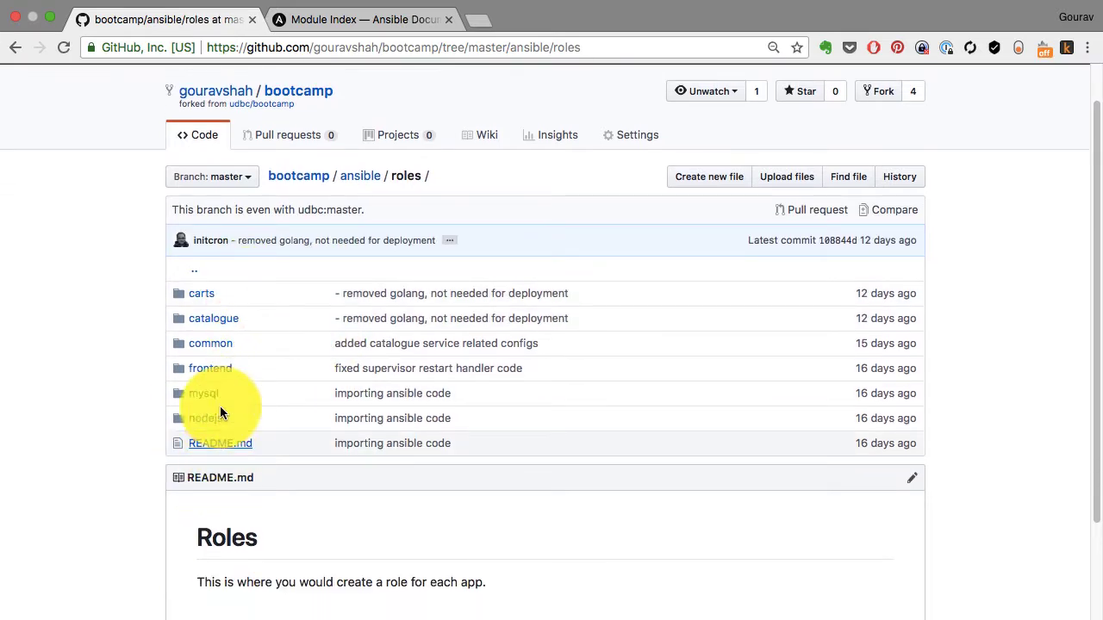
pyautogui.moveTo(200, 396)
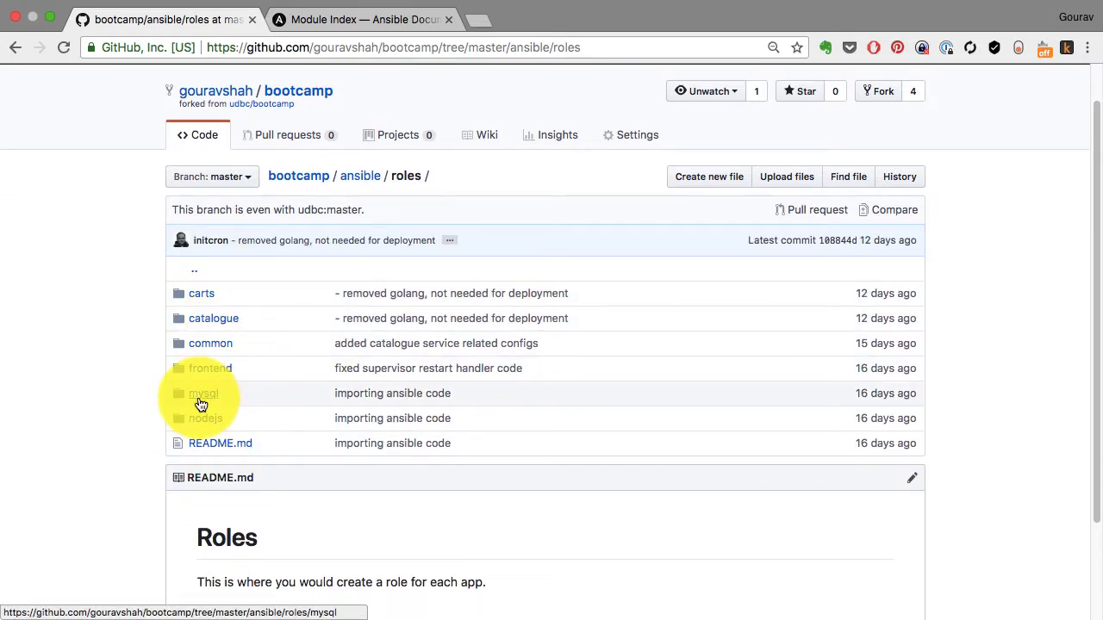
pyautogui.click(204, 393)
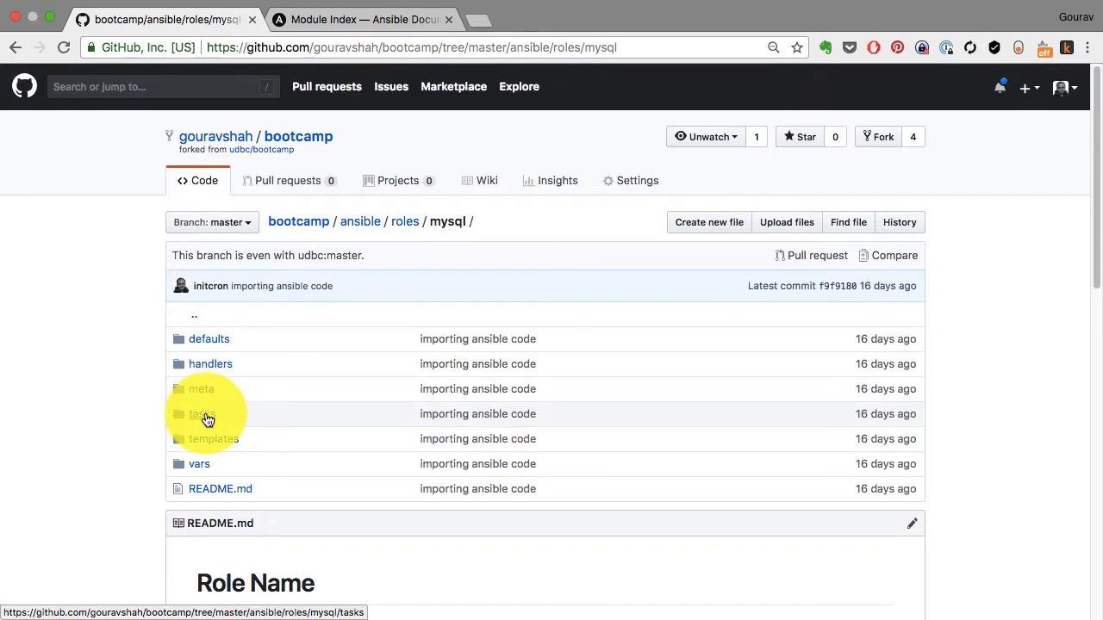
pyautogui.click(202, 414)
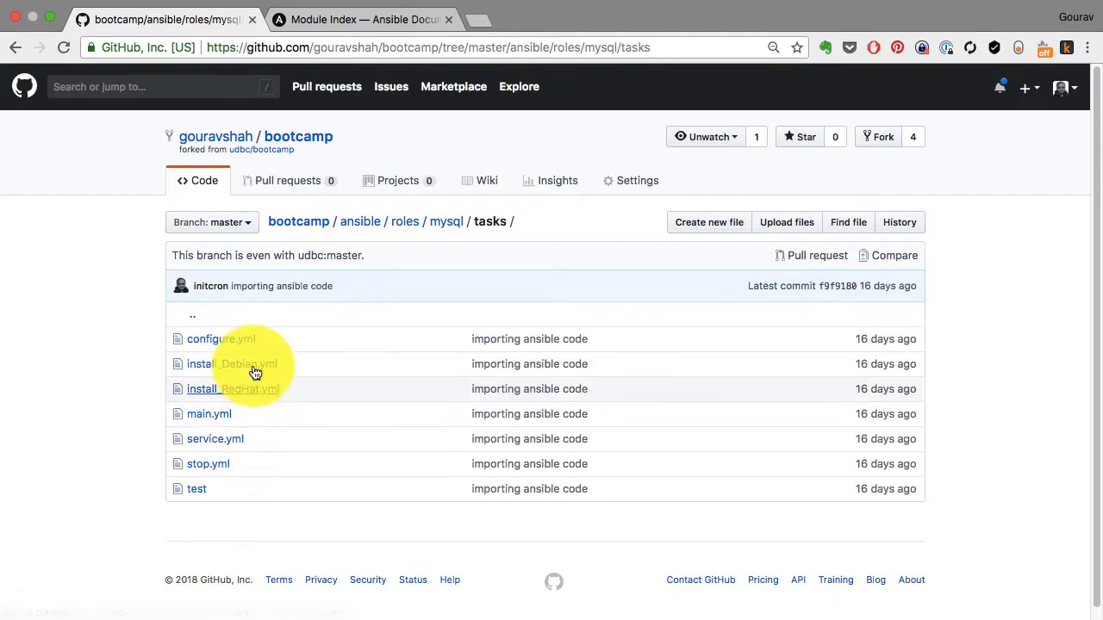
pyautogui.moveTo(67, 177)
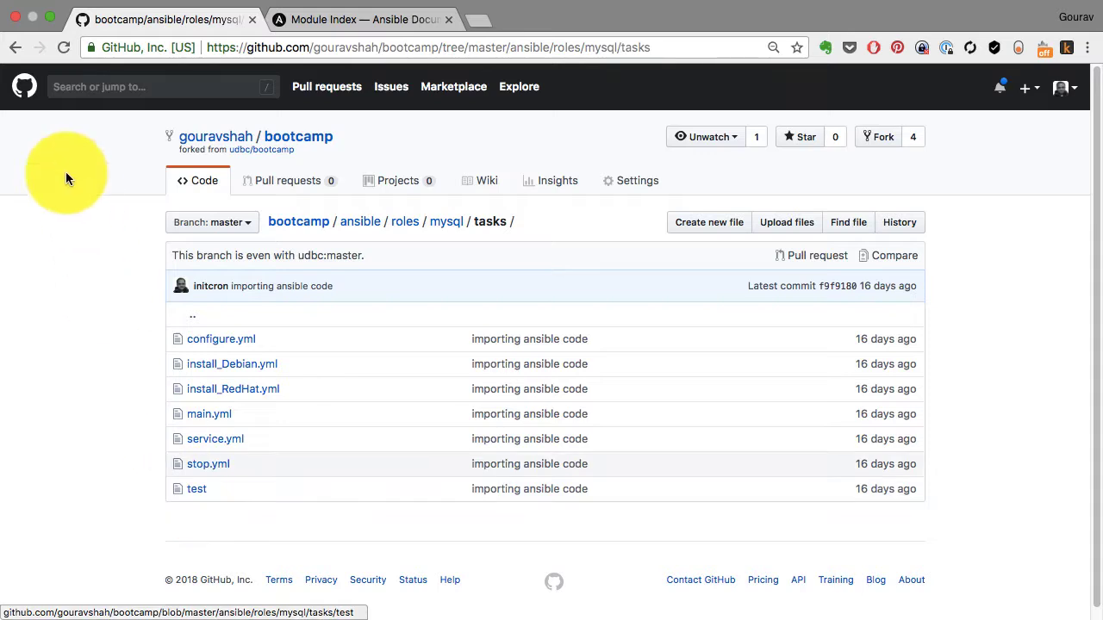
pyautogui.moveTo(209, 413)
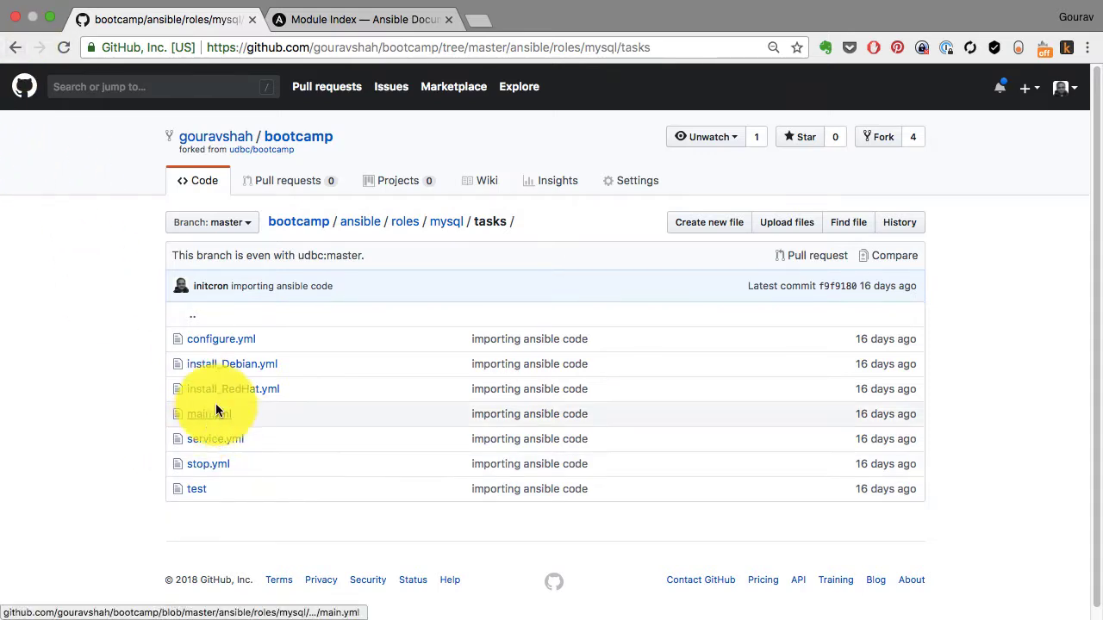
pyautogui.click(231, 364)
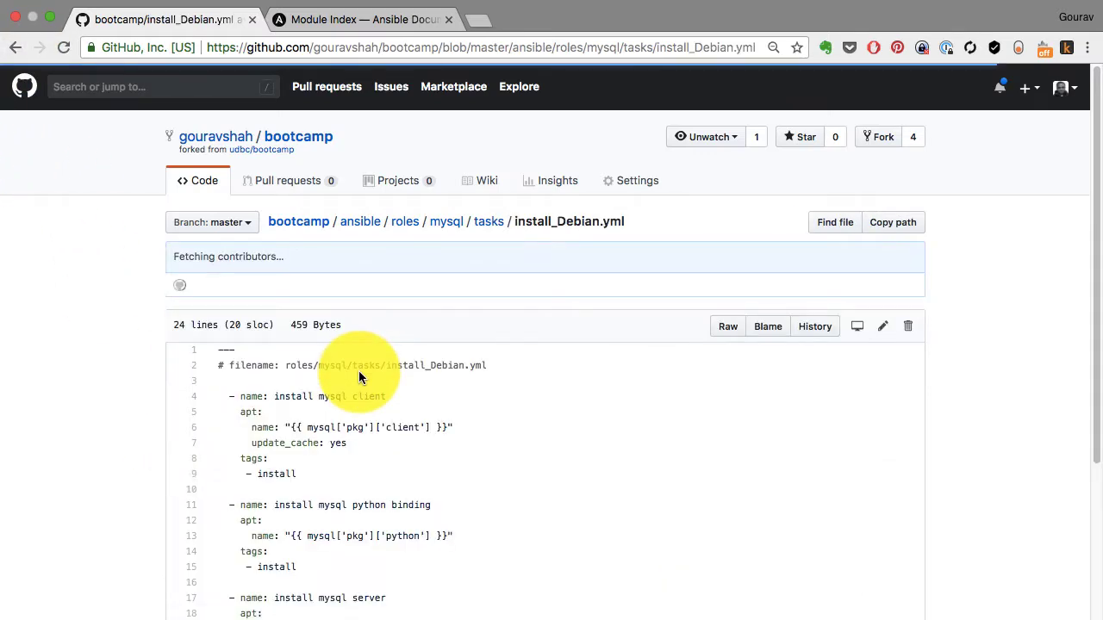
pyautogui.scroll(-3)
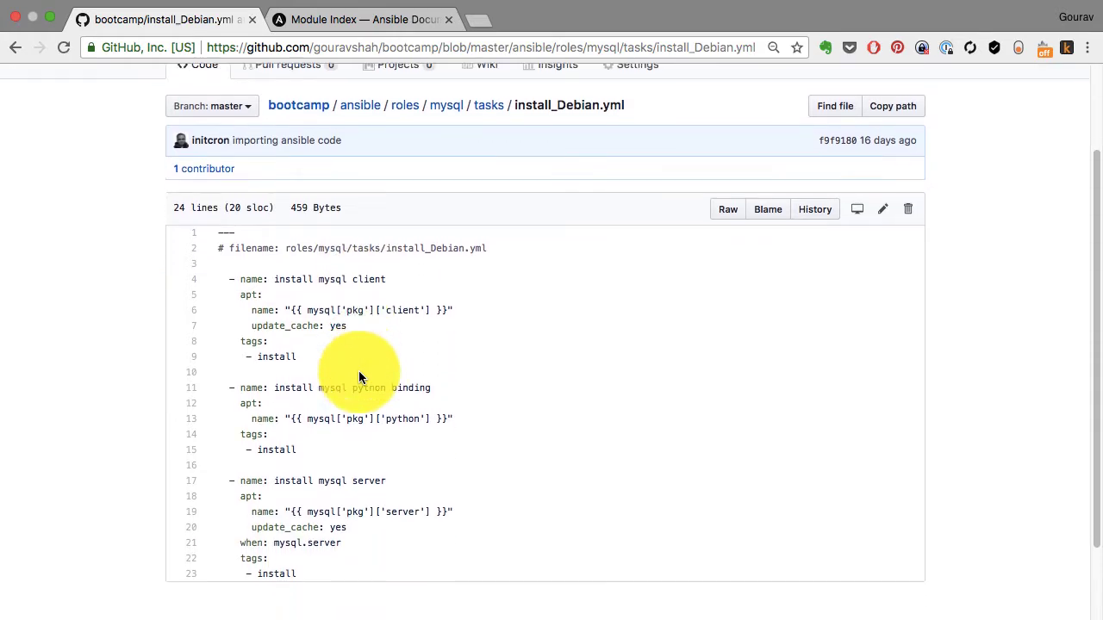
# Open the common role's main.yml, which imports three Debian task files.
pyautogui.click(13, 47)
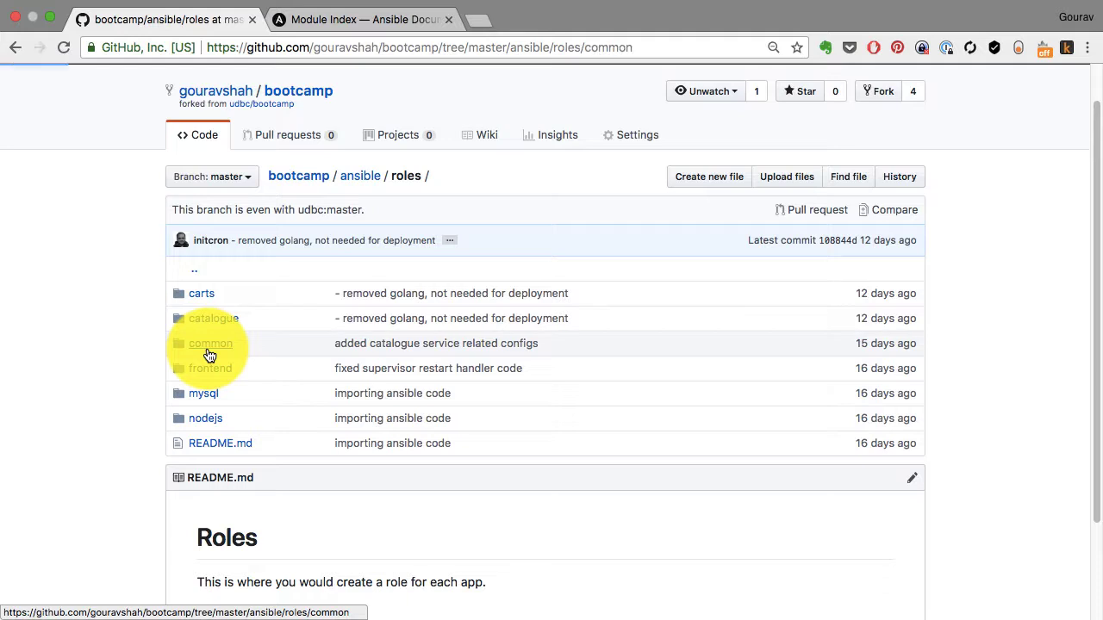
pyautogui.click(211, 343)
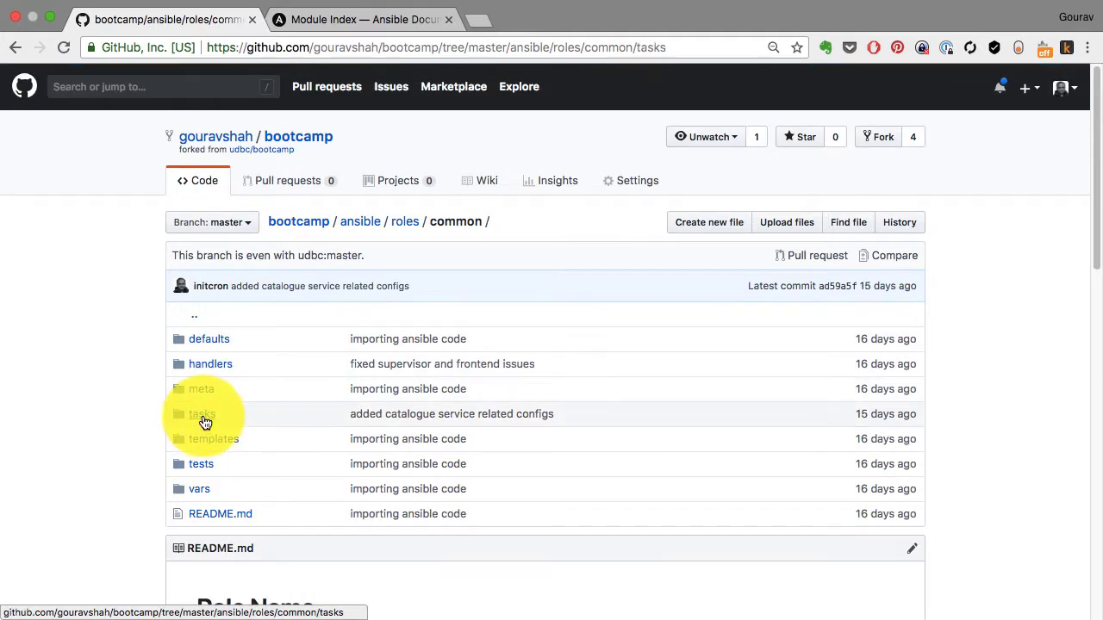
pyautogui.click(202, 414)
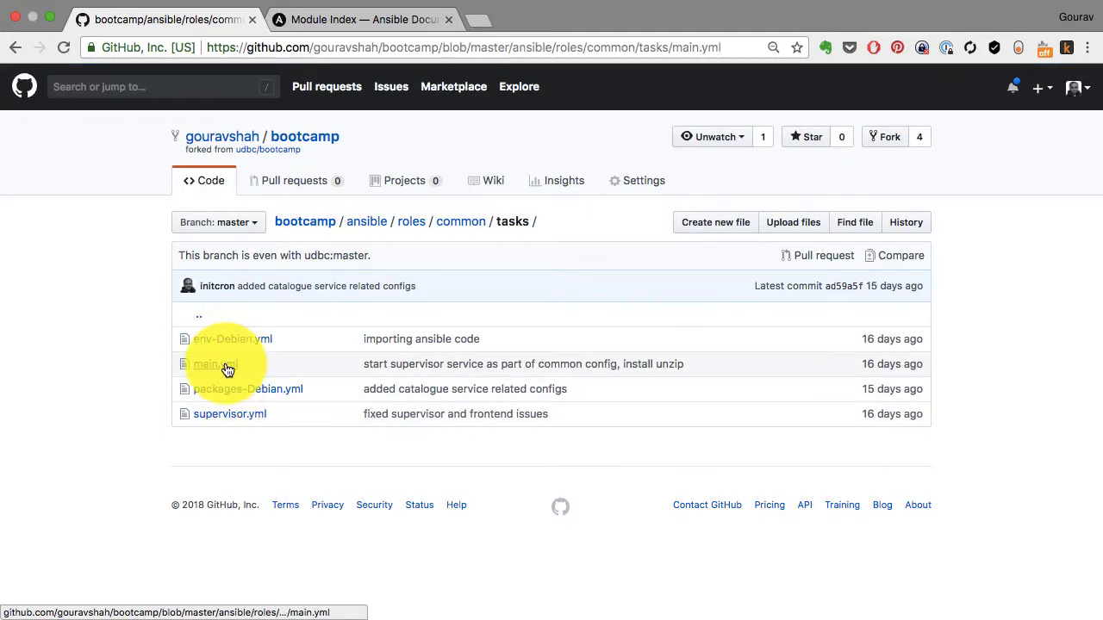
pyautogui.click(214, 364)
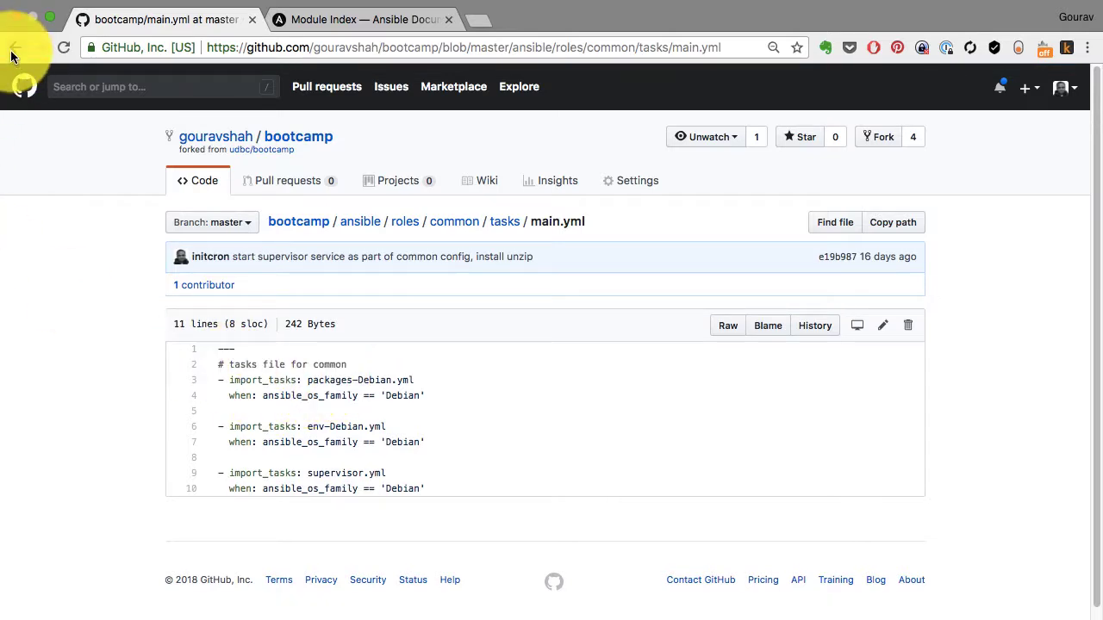
pyautogui.click(17, 47)
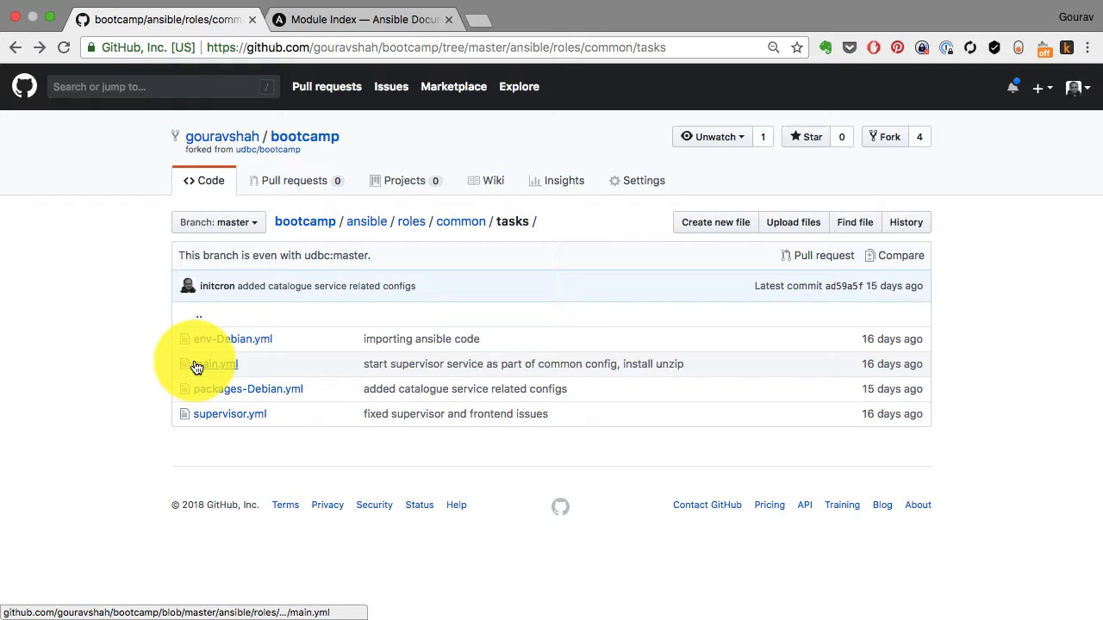
pyautogui.click(212, 364)
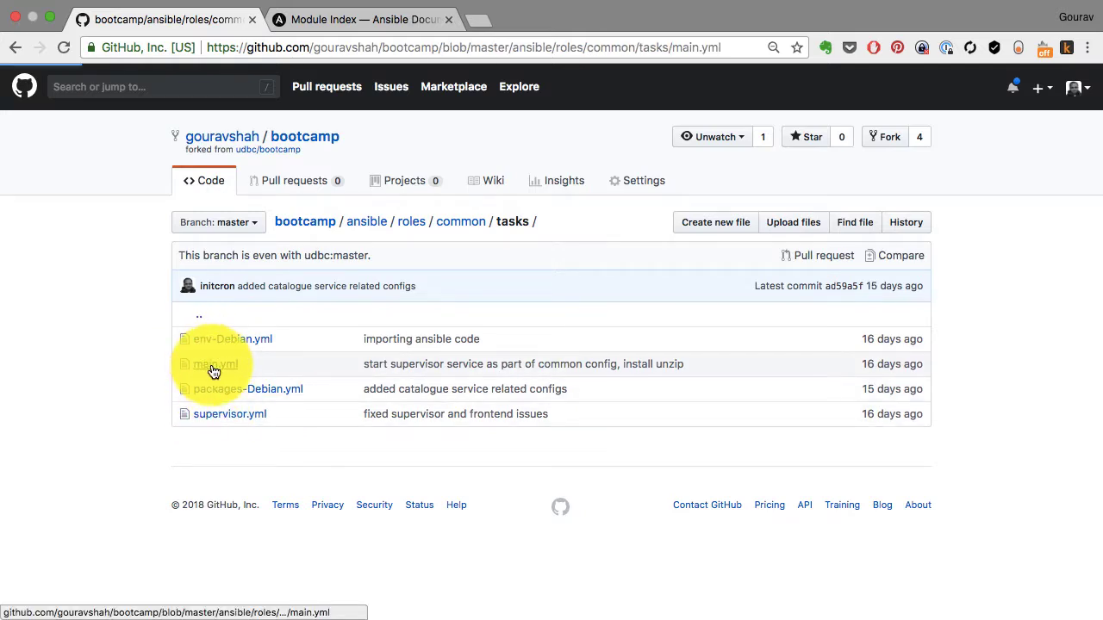
pyautogui.click(213, 364)
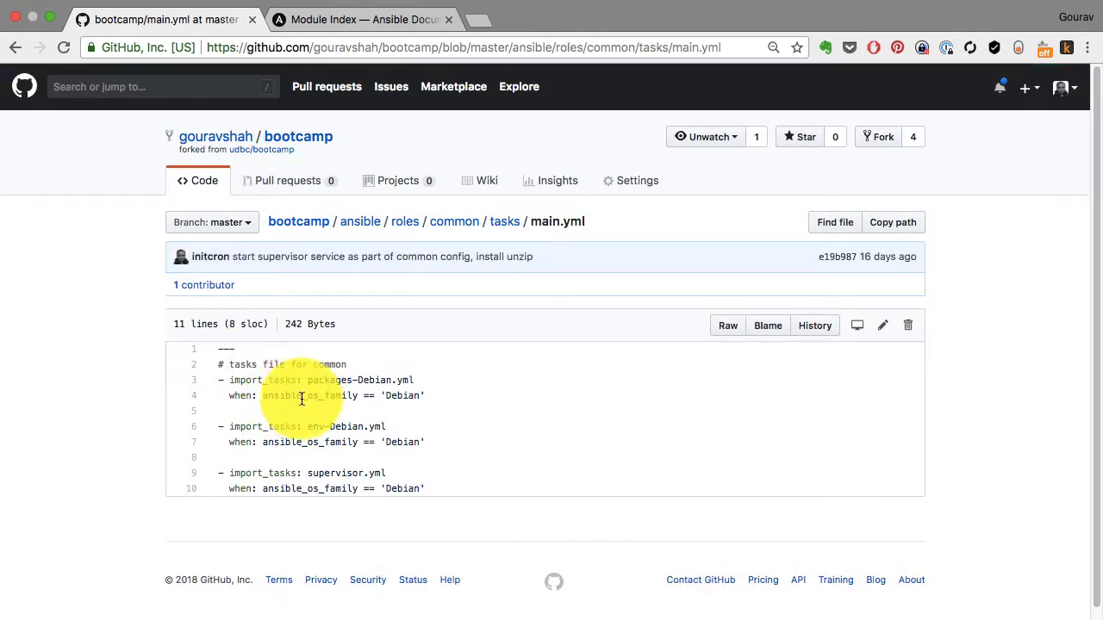
# View packages-Debian.yml's apt install task, then switch to the Ansible docs.
pyautogui.click(17, 48)
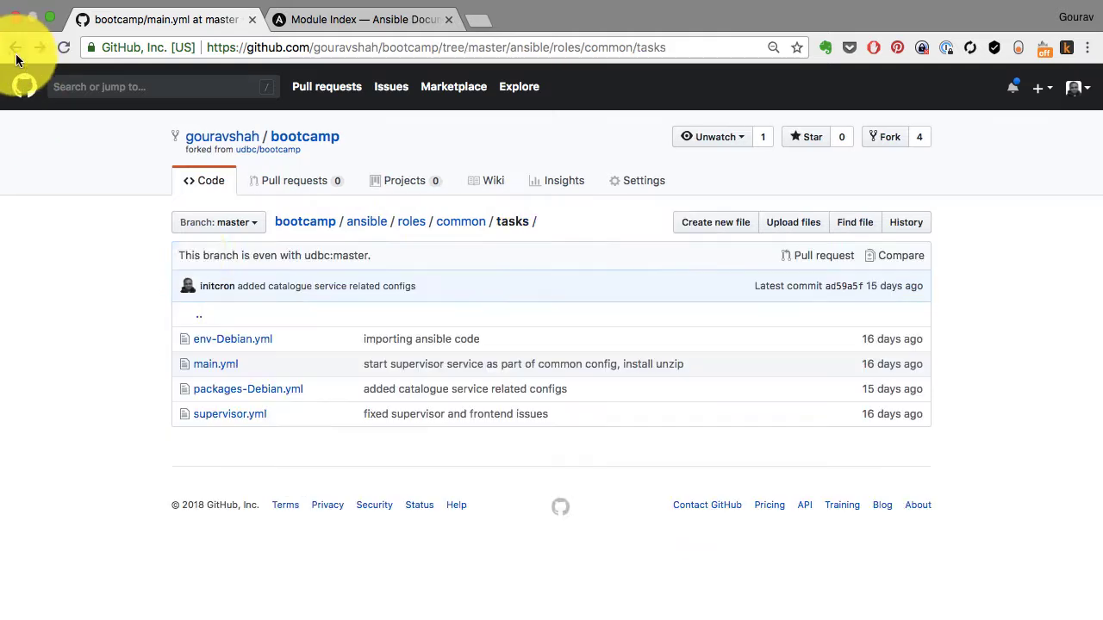
pyautogui.click(248, 389)
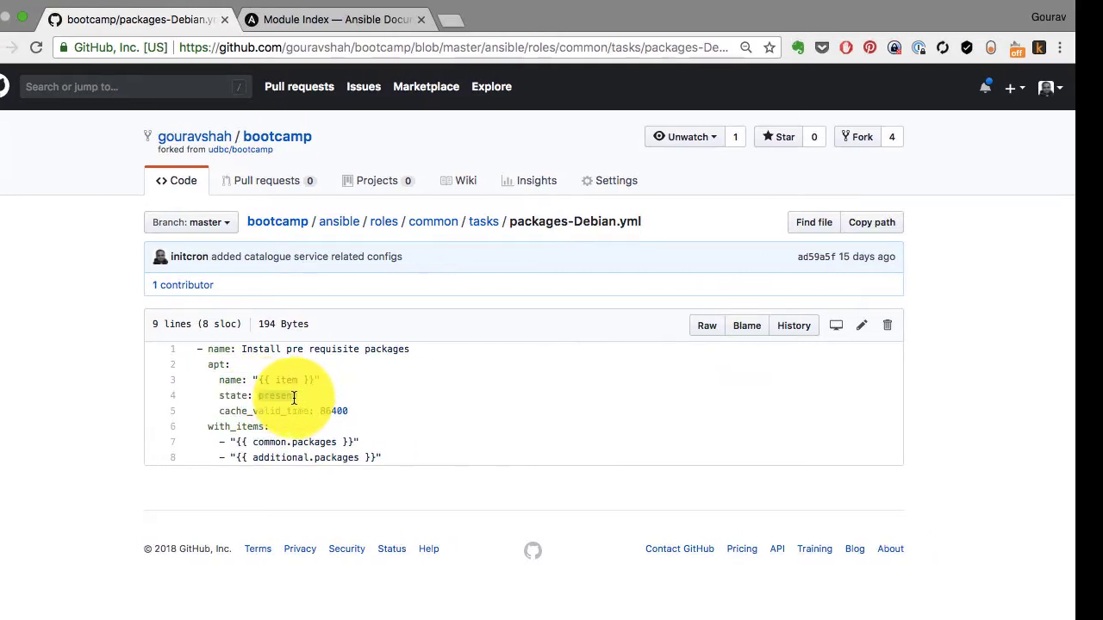
pyautogui.click(15, 47)
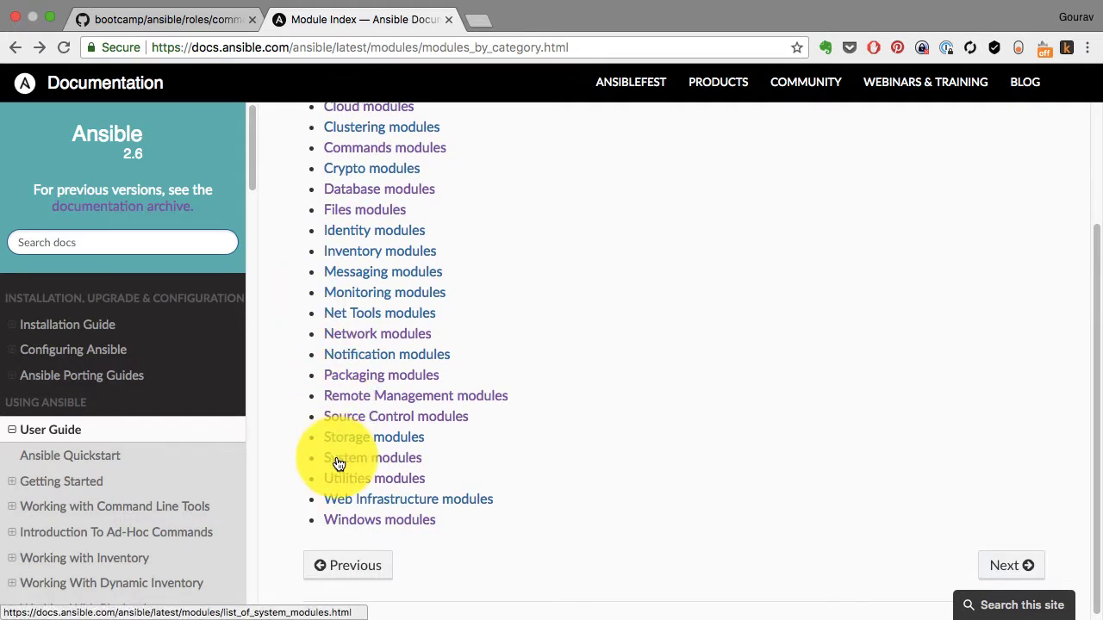
# Open the apt module page under Packaging modules and highlight its name/state examples.
pyautogui.click(381, 374)
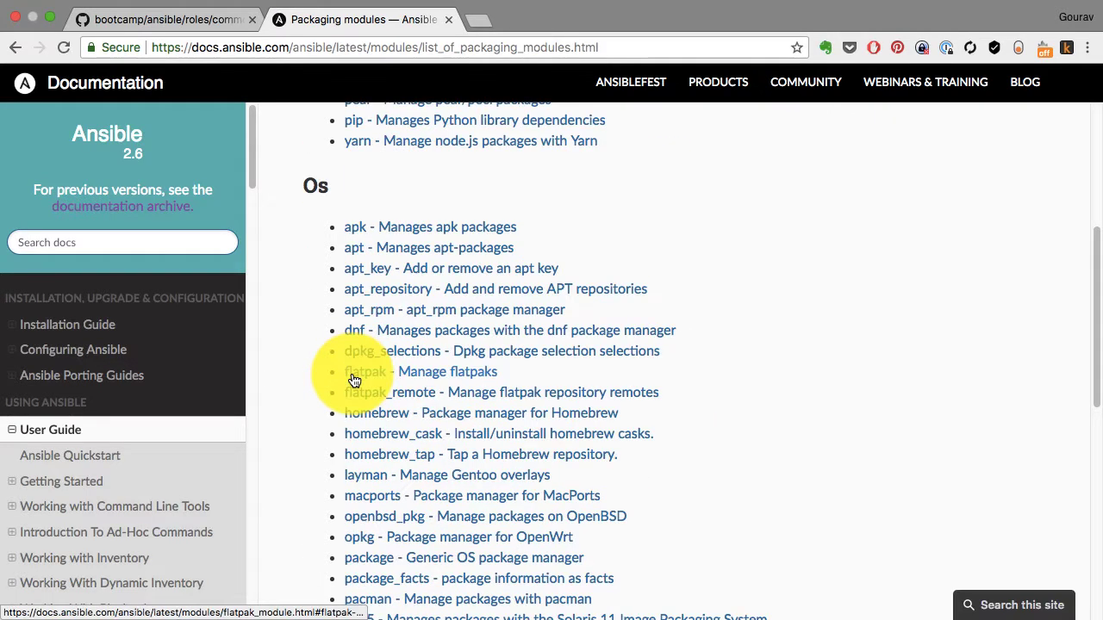
pyautogui.click(357, 247)
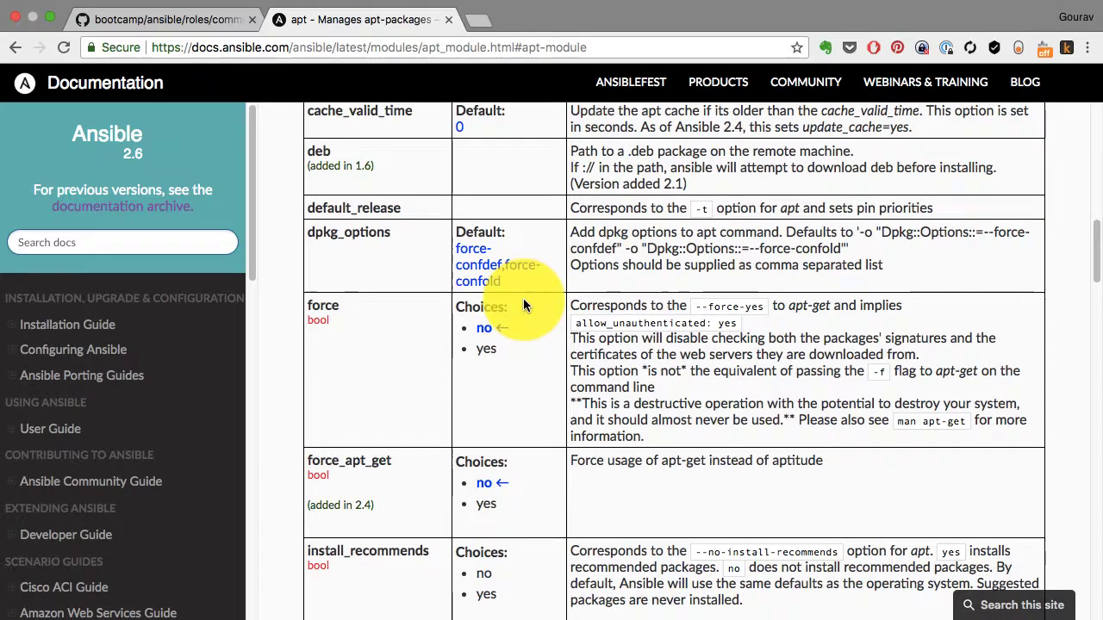
pyautogui.scroll(-3)
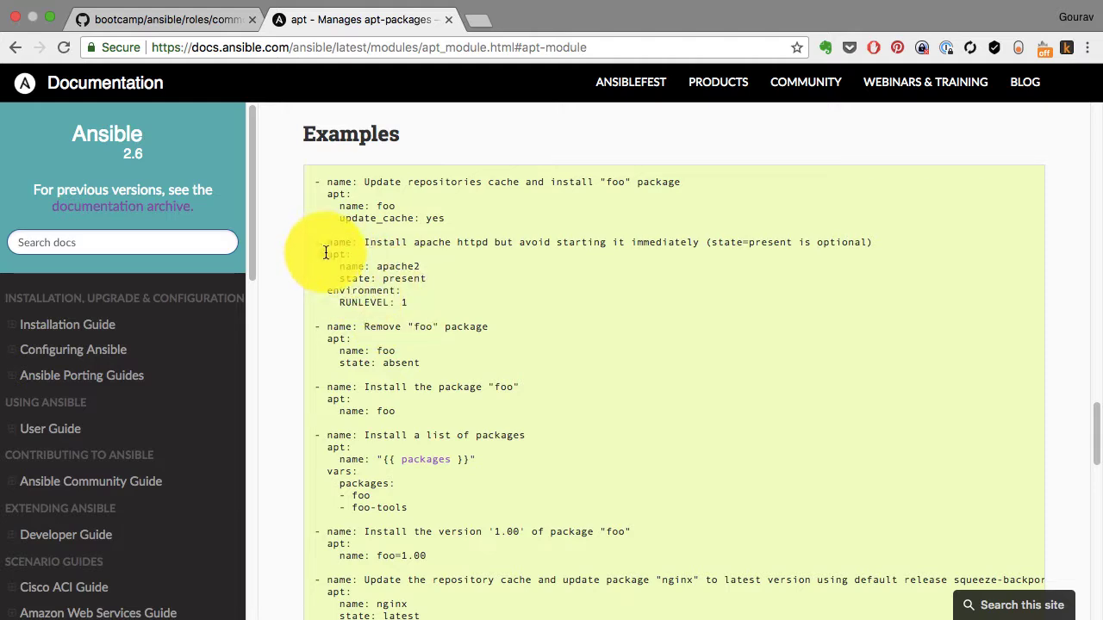
pyautogui.moveTo(341, 266); pyautogui.dragTo(425, 278)
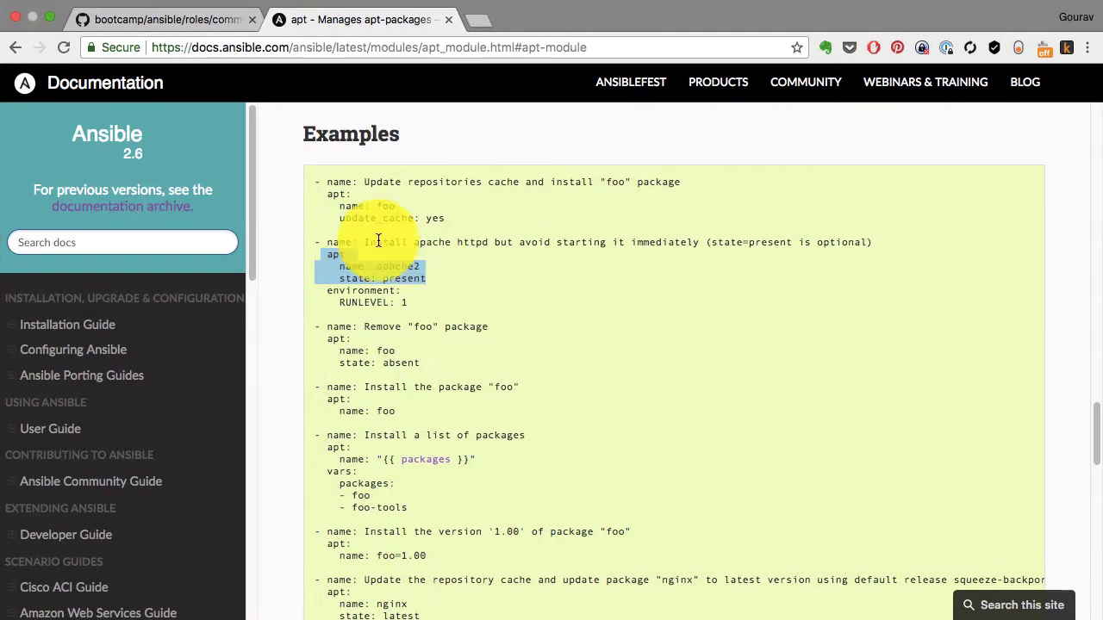
pyautogui.click(164, 19)
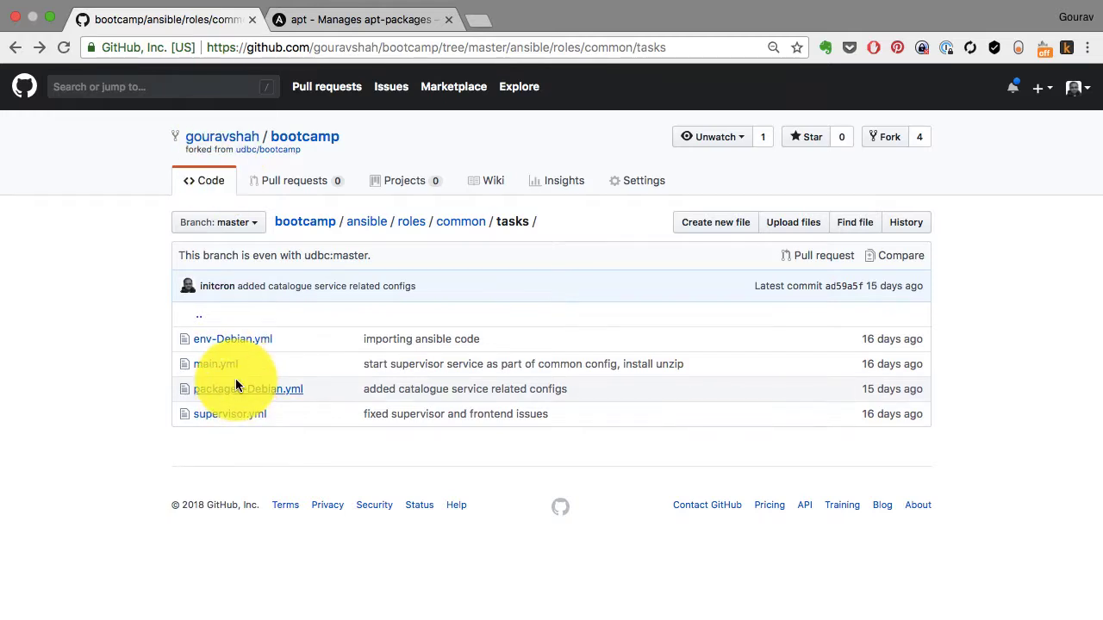
# View the common role's defaults/main.yml with system paths and env variables, then go back.
pyautogui.click(247, 388)
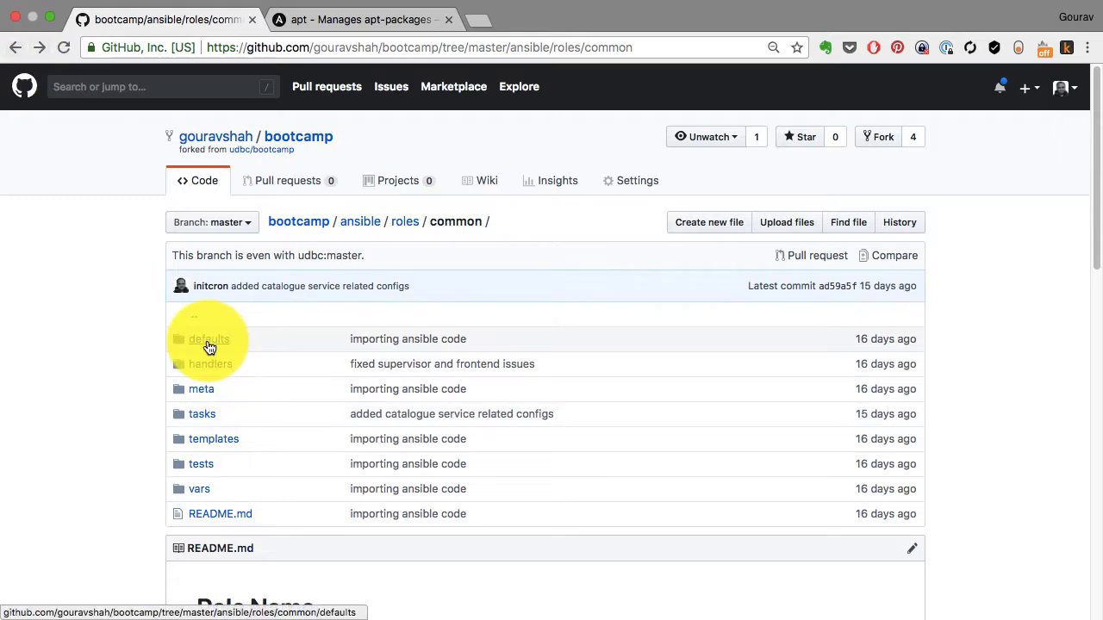
pyautogui.click(209, 339)
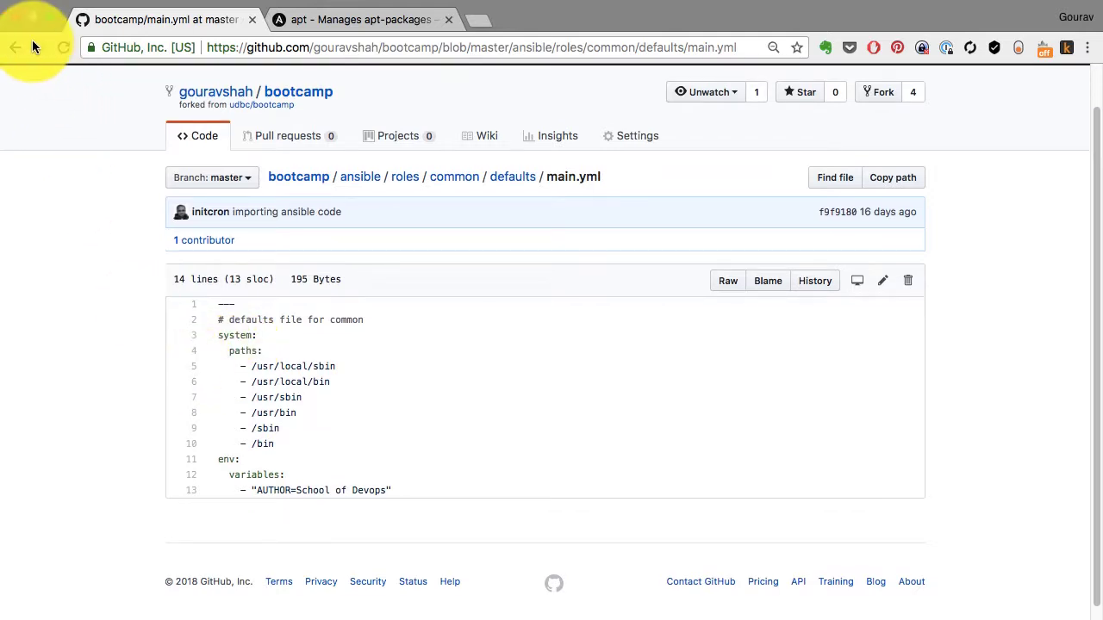
pyautogui.click(19, 46)
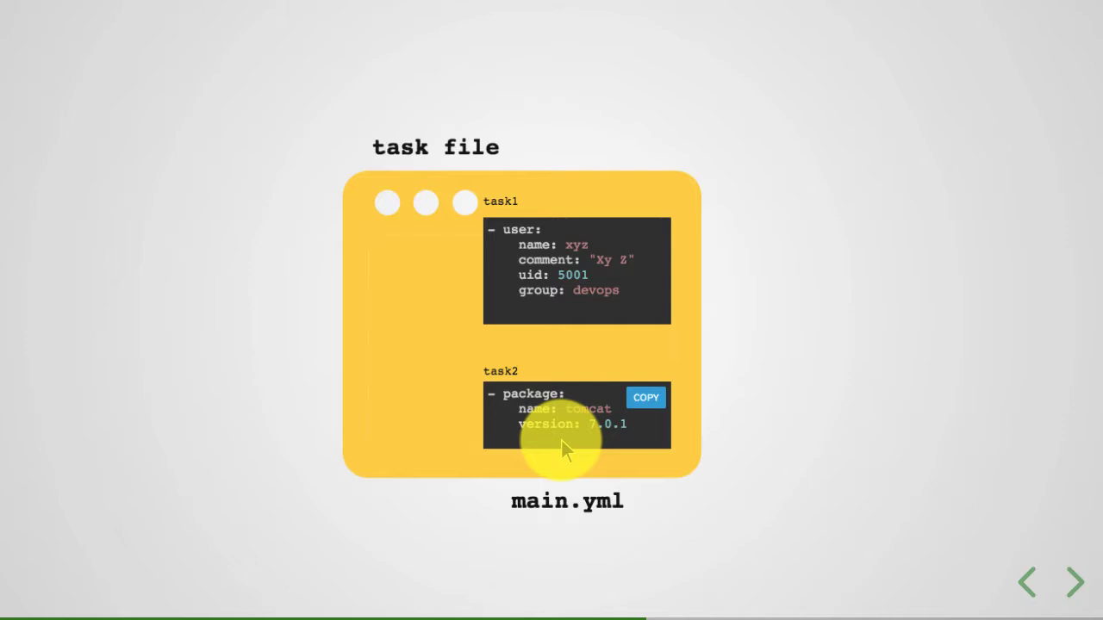
# Advance past the Task Definitions slide (user, template, package, service) to the role tier diagram.
pyautogui.click(1071, 582)
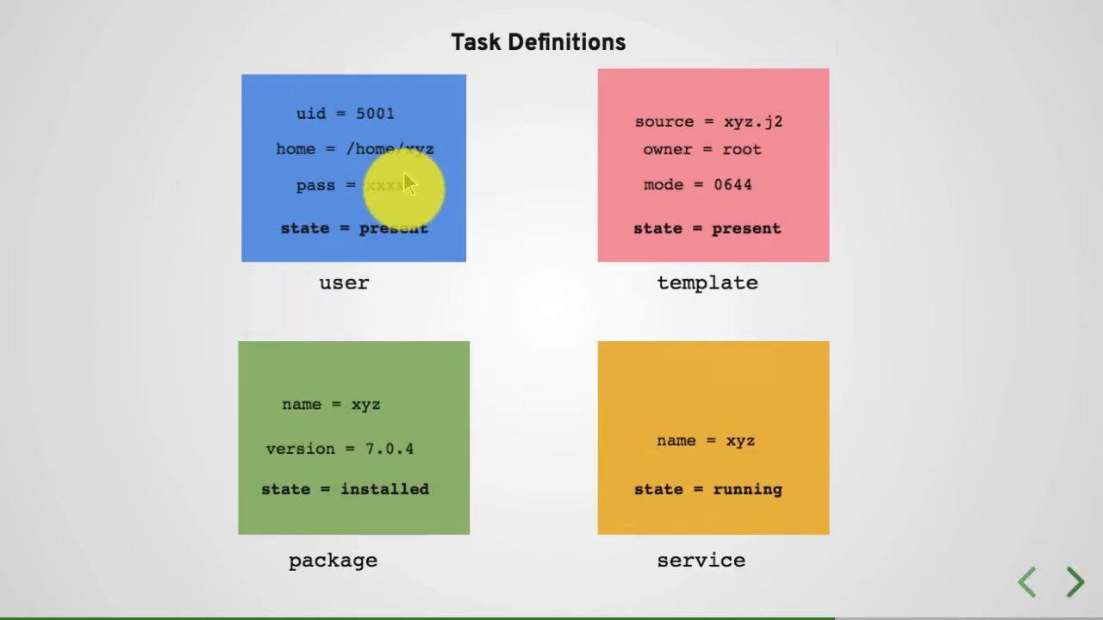
pyautogui.moveTo(726, 246)
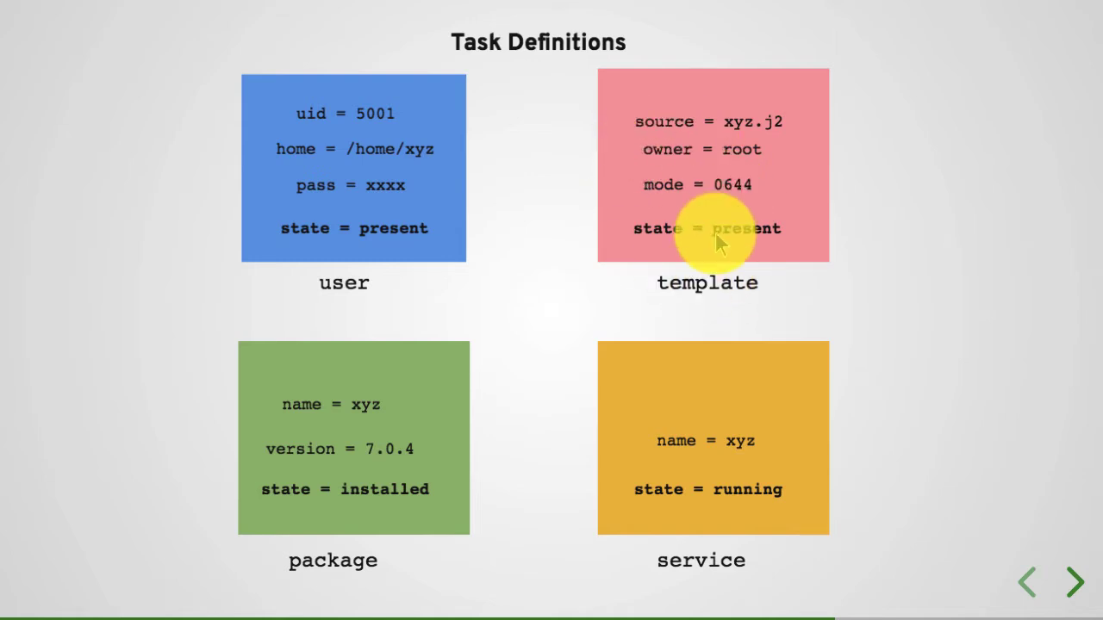
pyautogui.click(1069, 583)
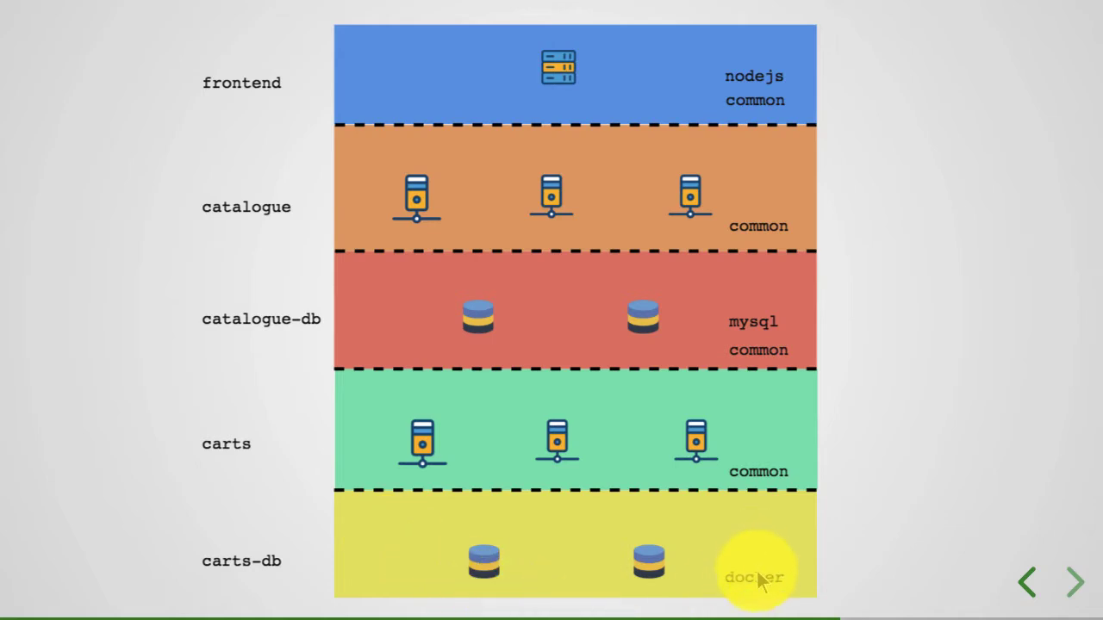
pyautogui.moveTo(745, 380)
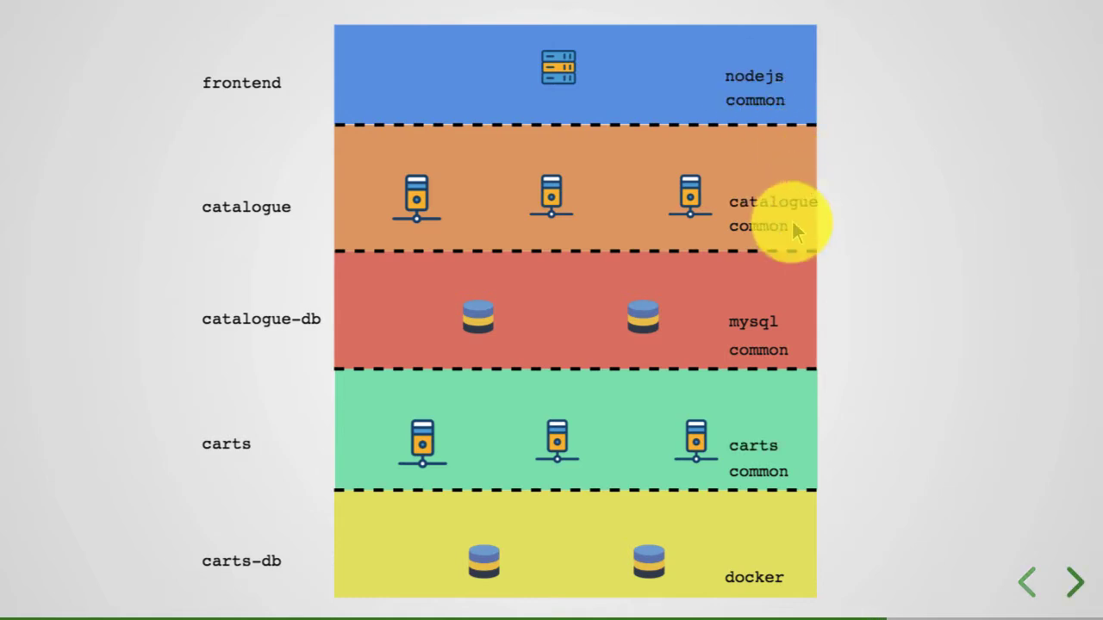
pyautogui.moveTo(775, 474)
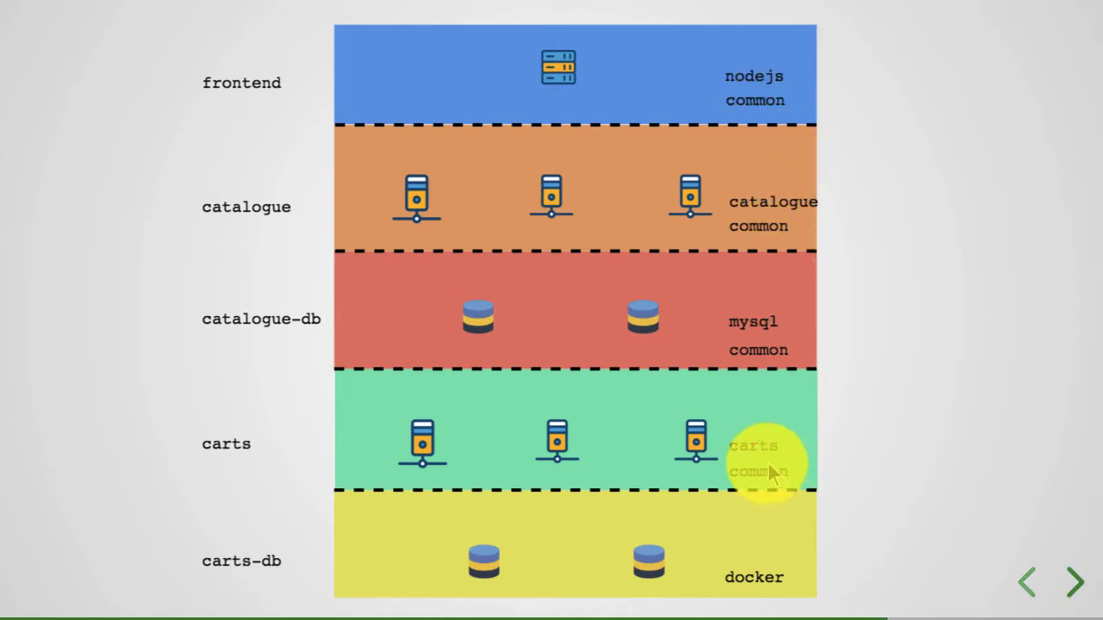
pyautogui.moveTo(839, 463)
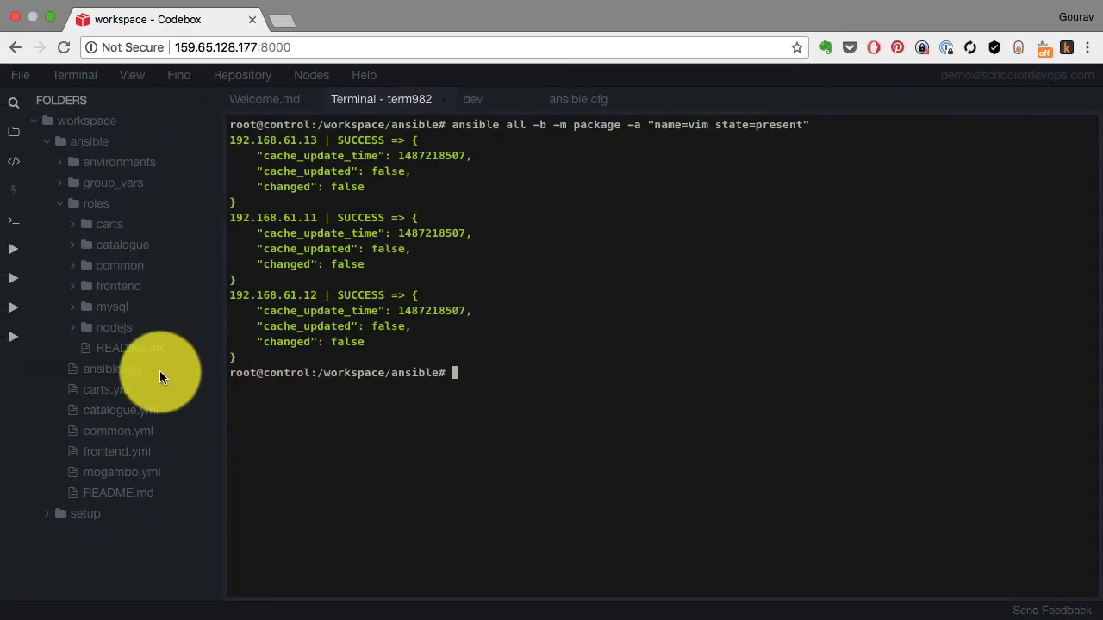
pyautogui.click(109, 224)
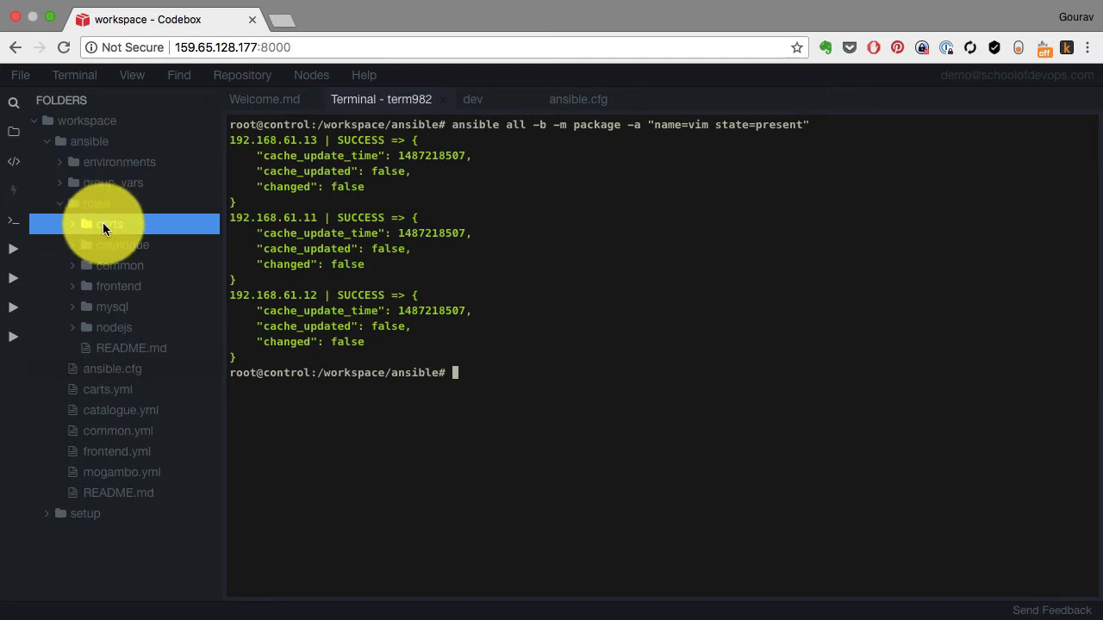
pyautogui.click(119, 266)
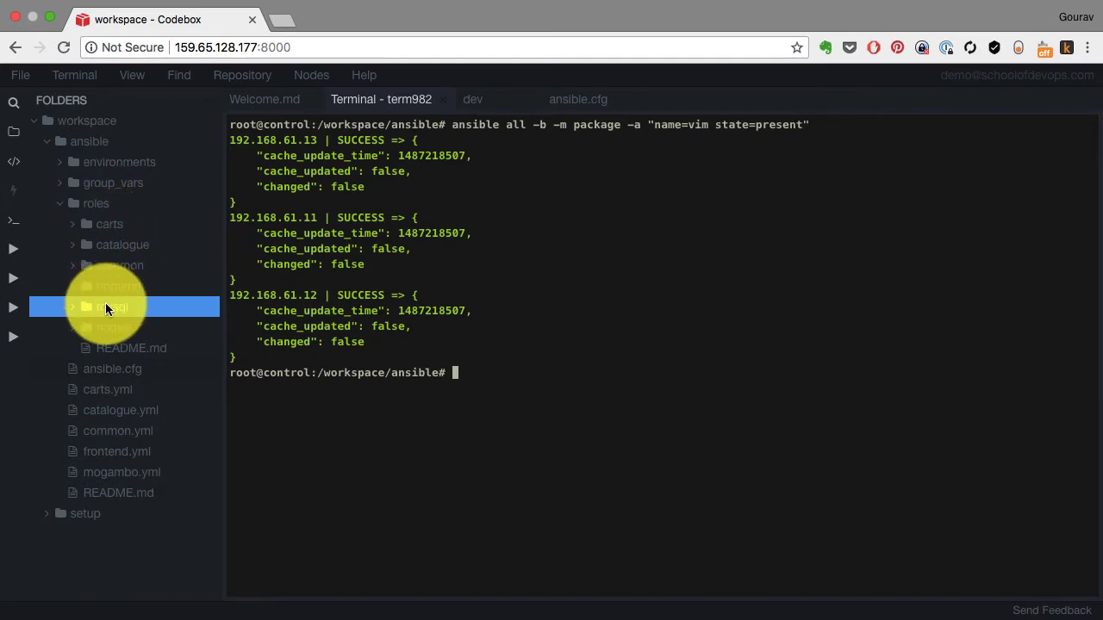
pyautogui.click(107, 327)
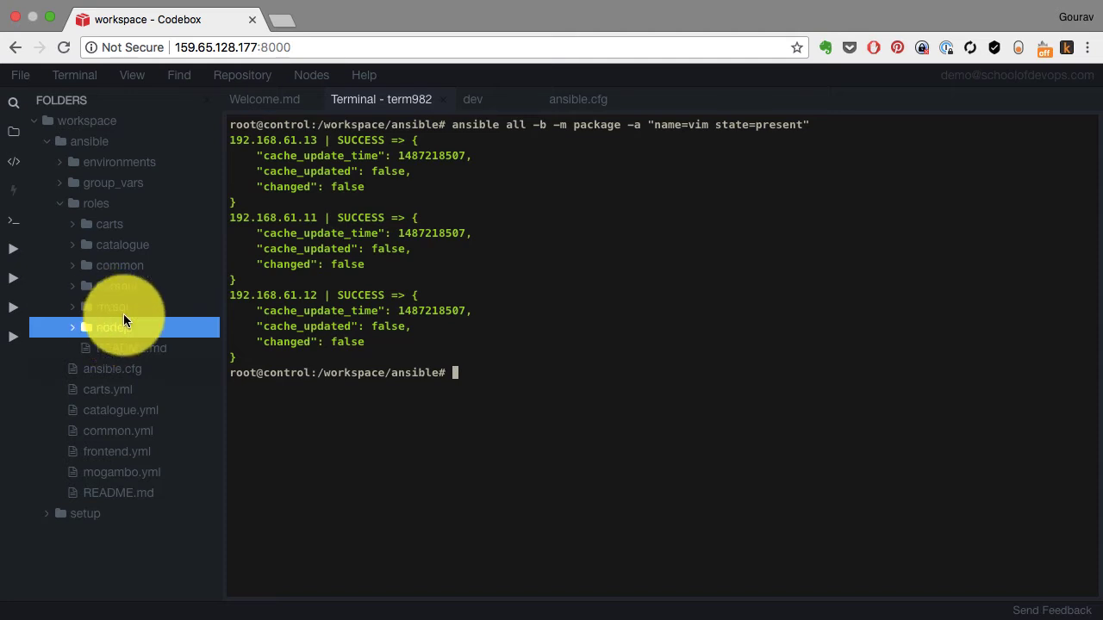
pyautogui.click(118, 286)
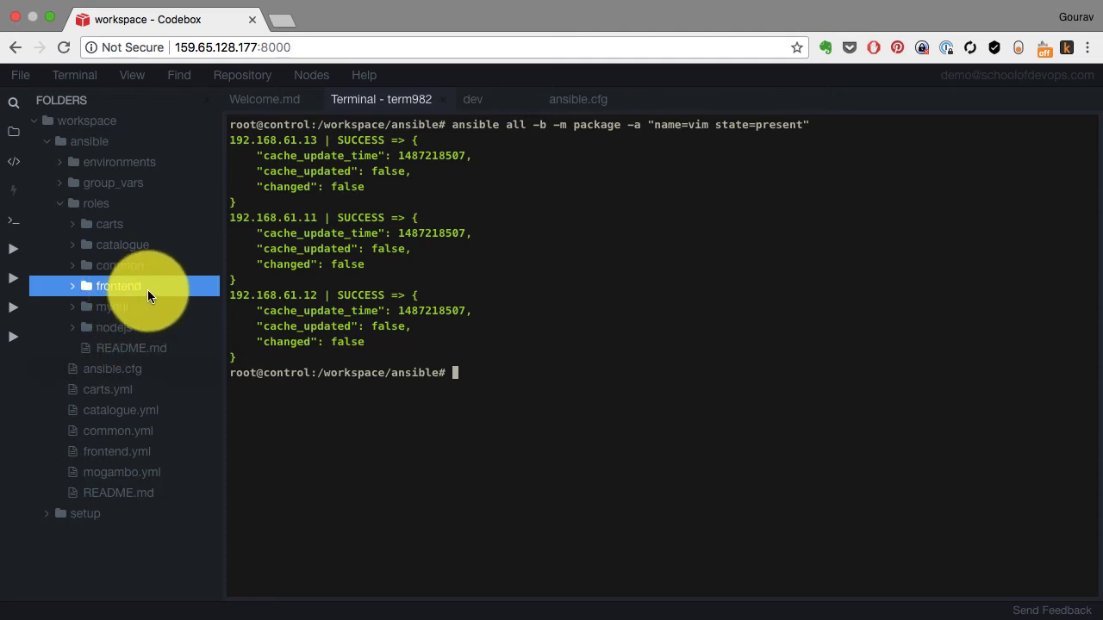
pyautogui.click(109, 224)
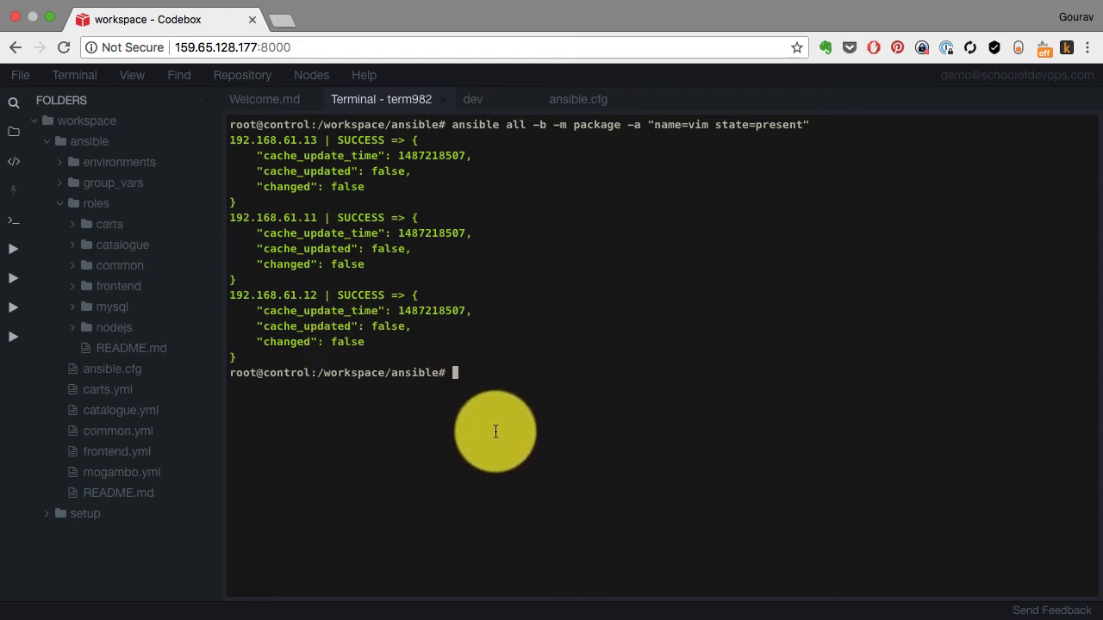
pyautogui.click(131, 348)
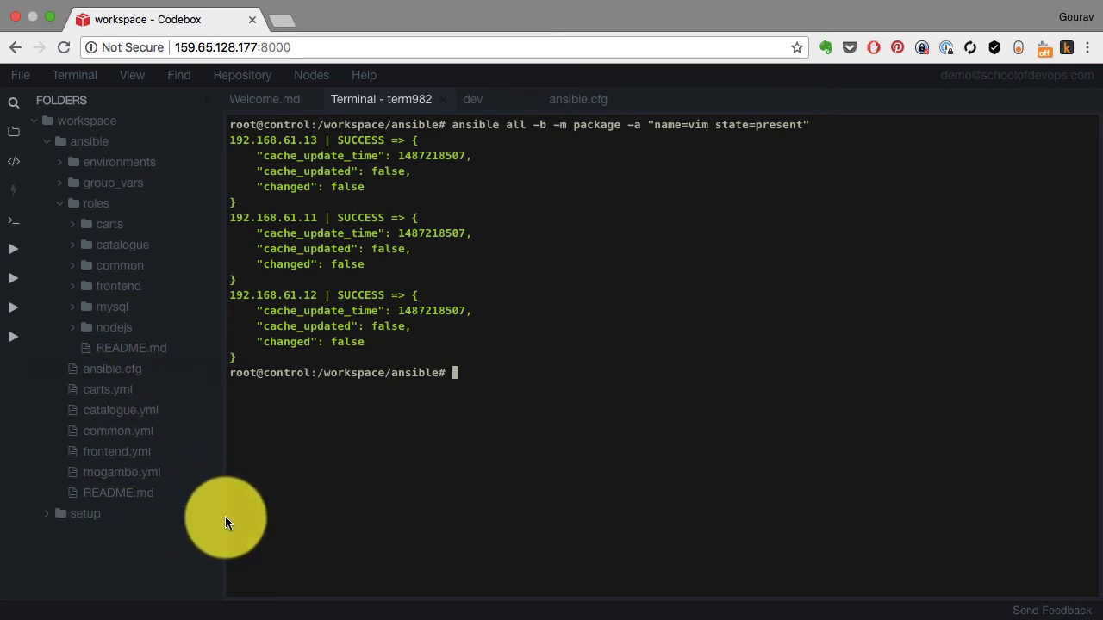
pyautogui.moveTo(449, 489)
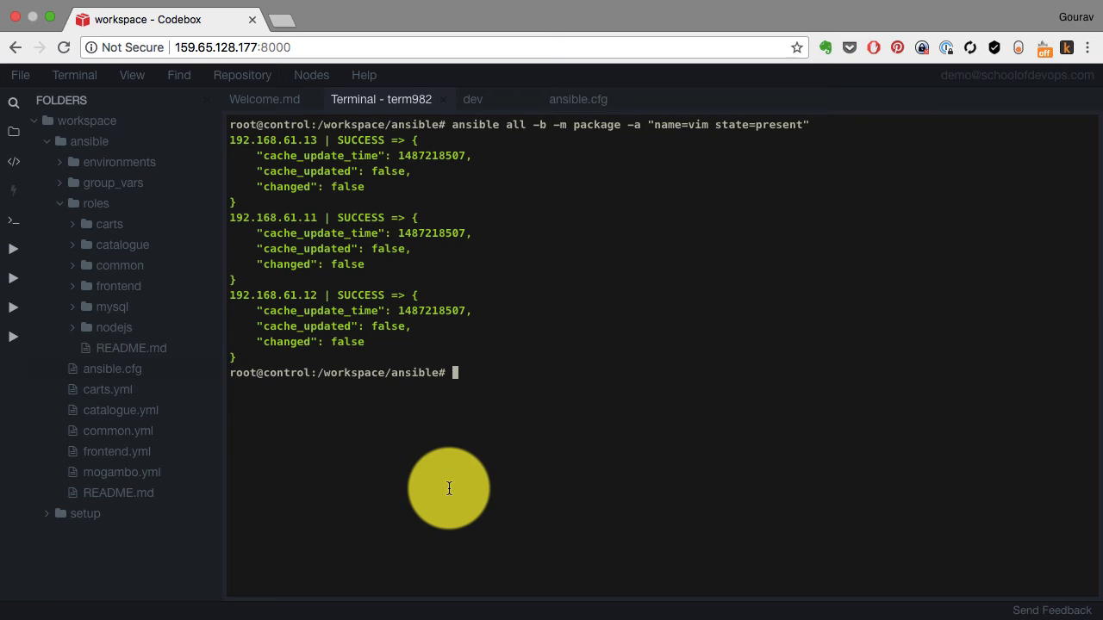
pyautogui.moveTo(502, 34)
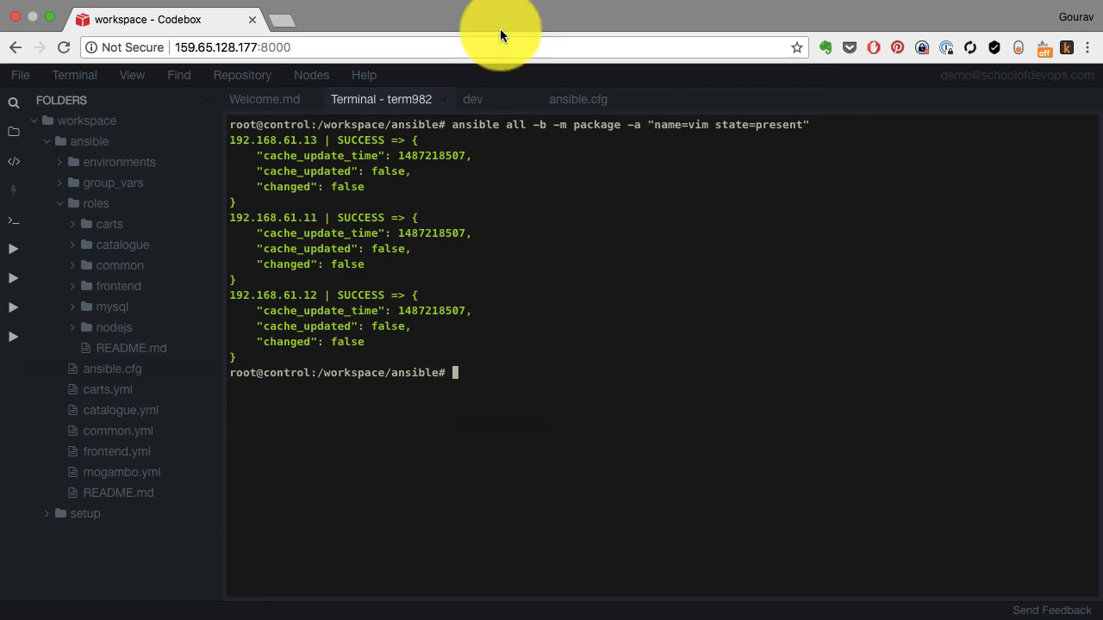